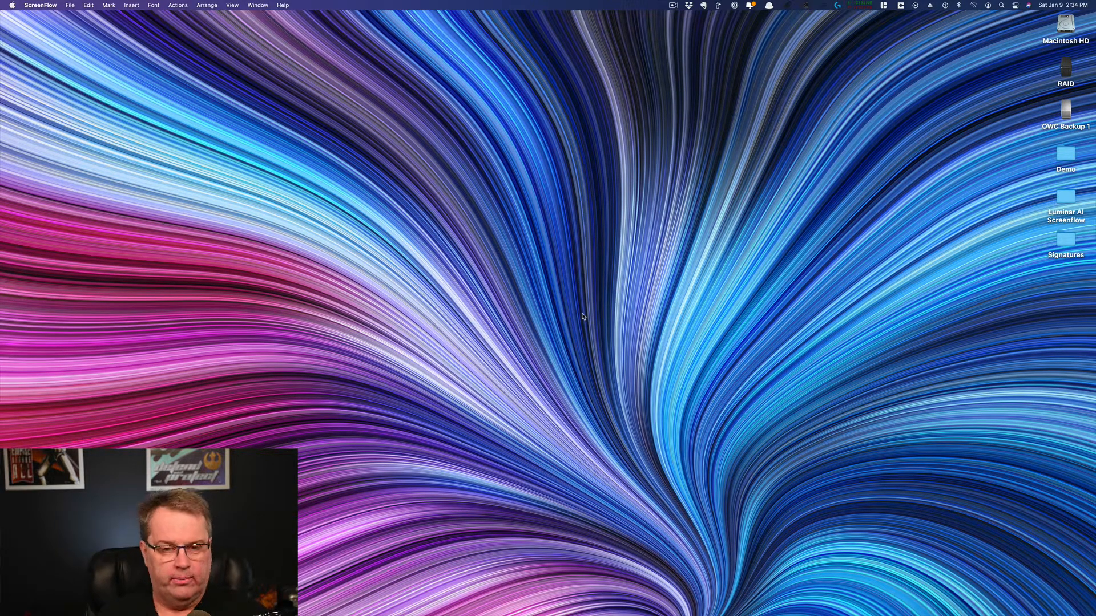
# Open the Signatures folder from the desktop in Finder.
pyautogui.click(1064, 242)
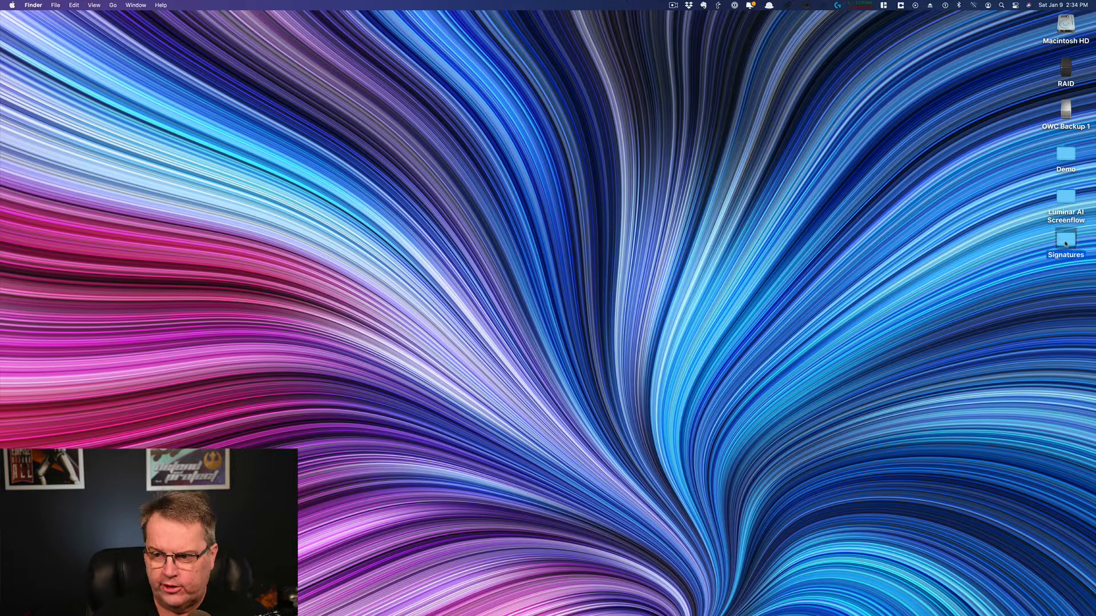
pyautogui.doubleClick(1065, 240)
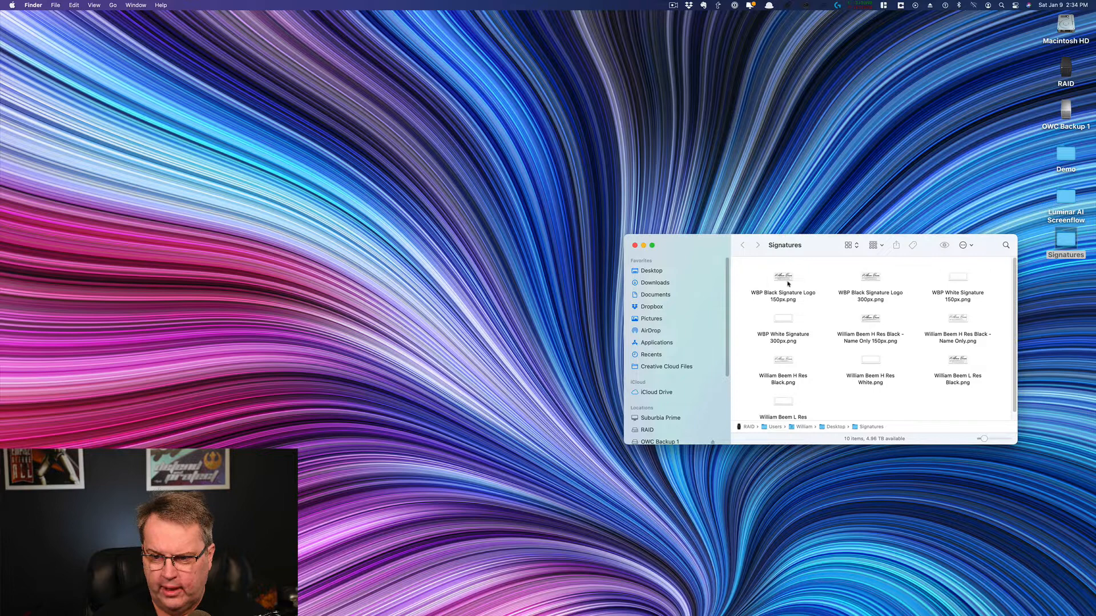
# Browse the signature PNGs: black 150px, black 300px, white 150px and name-only files.
pyautogui.click(782, 278)
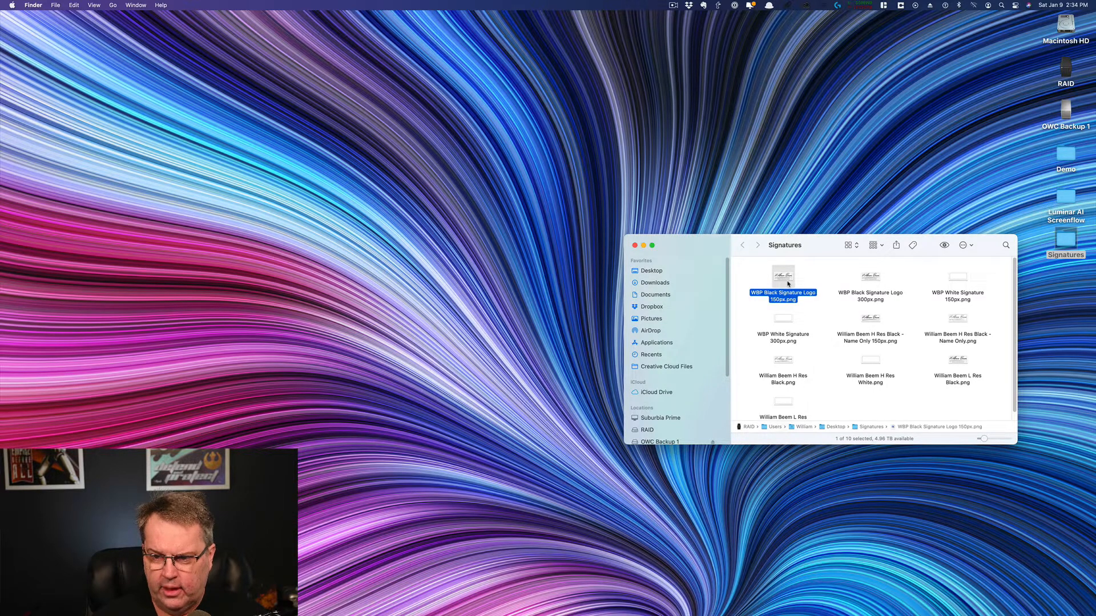
pyautogui.click(870, 278)
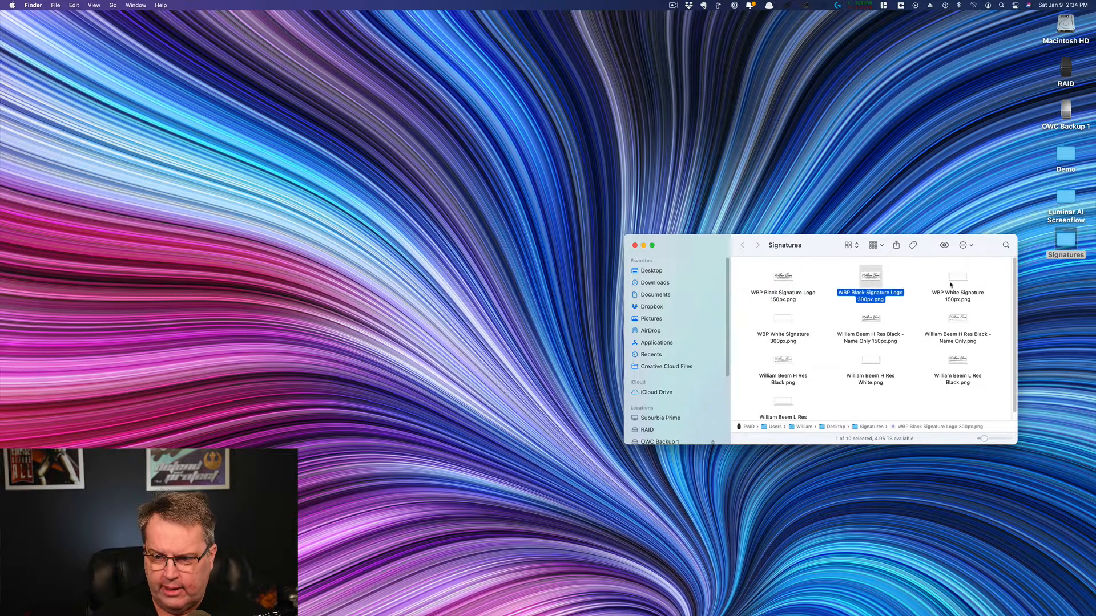
pyautogui.click(956, 278)
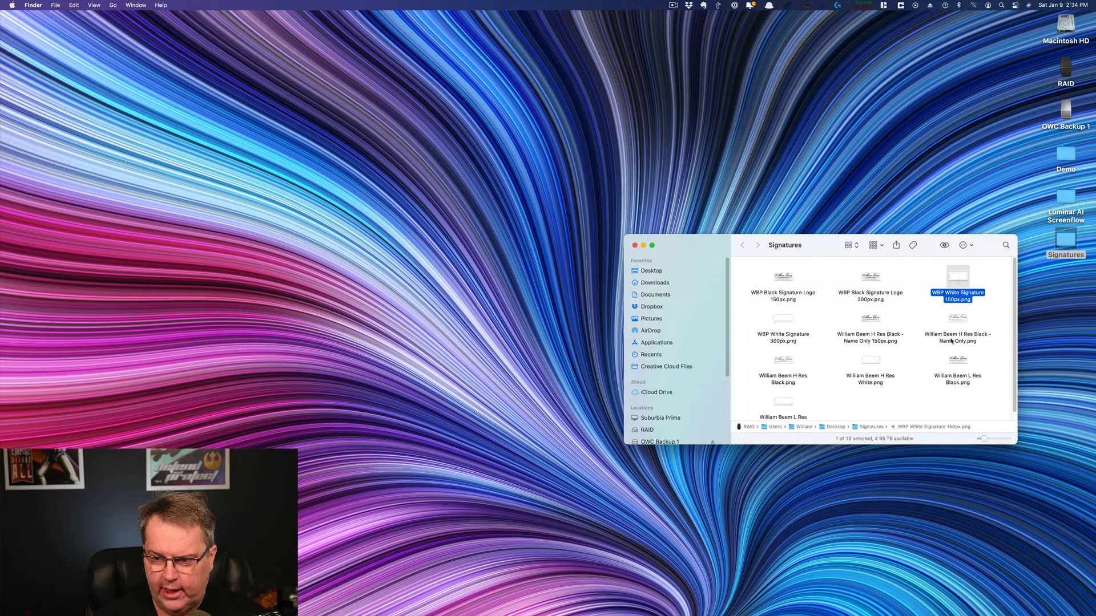
pyautogui.click(956, 320)
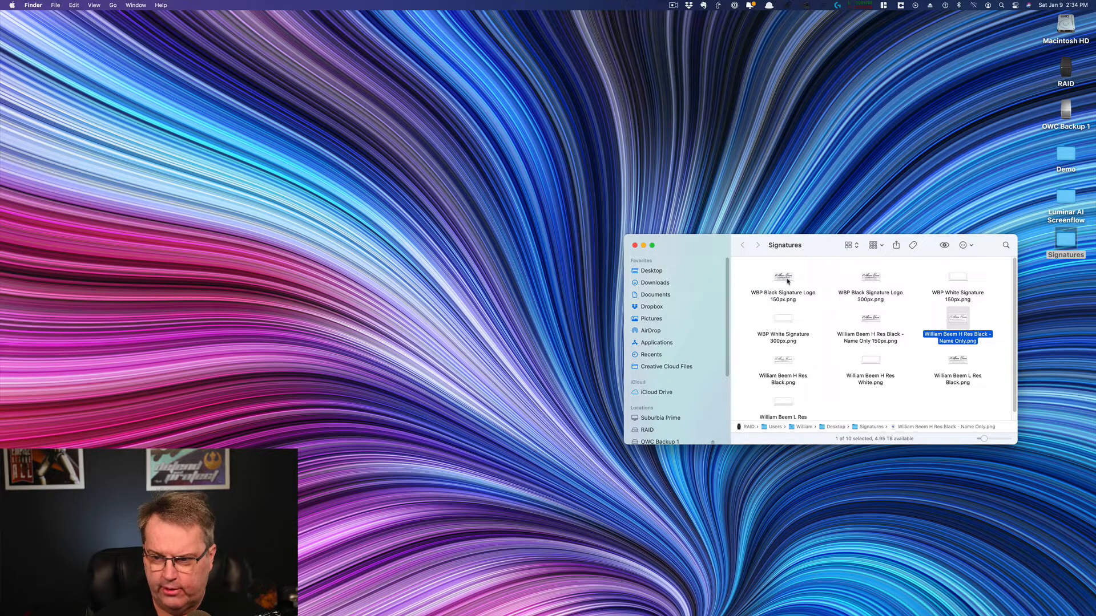
pyautogui.doubleClick(782, 277)
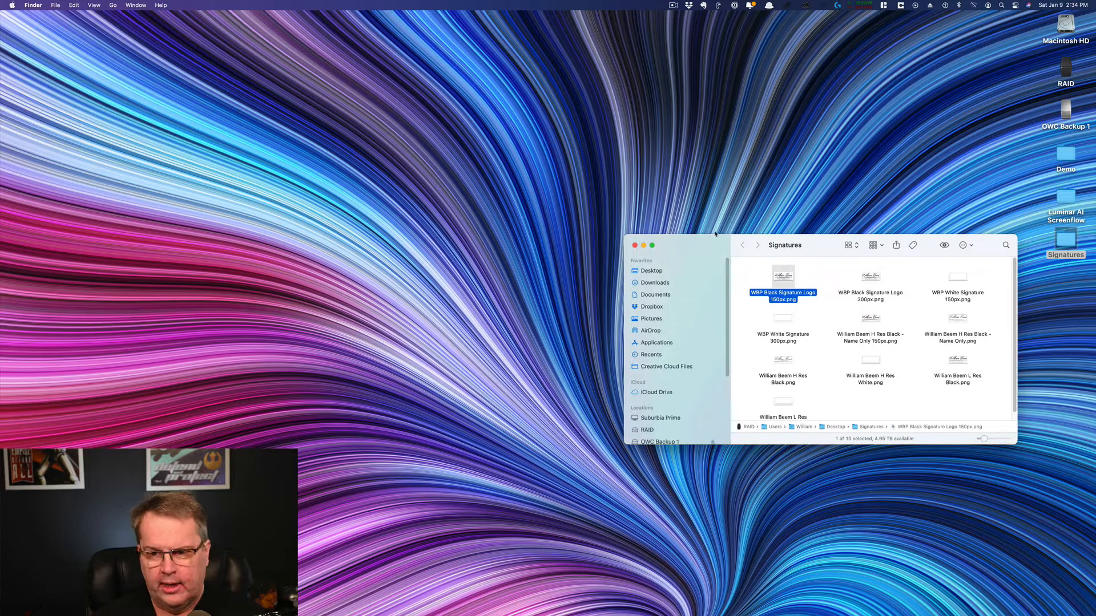
pyautogui.moveTo(906, 380)
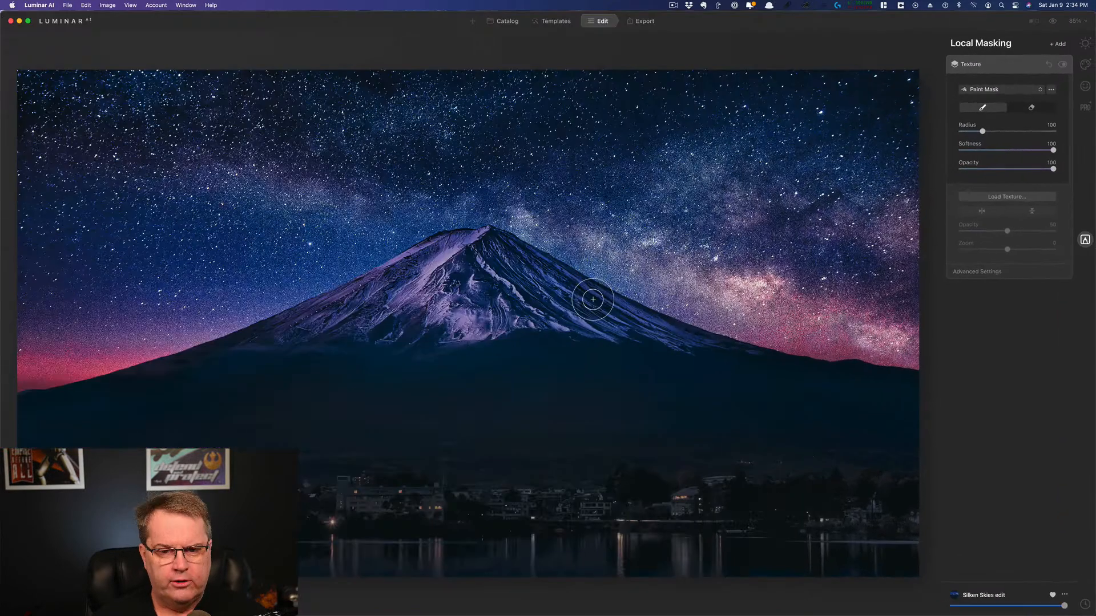
pyautogui.moveTo(649, 284)
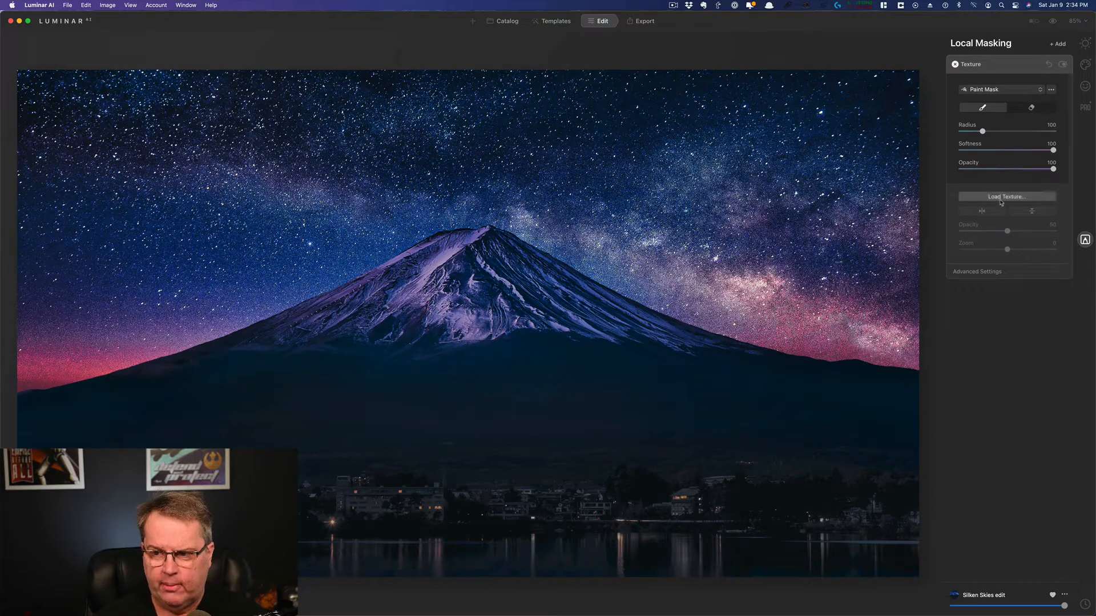
# Browse the texture loader to Desktop > Signatures, where the PNG files cannot be selected.
pyautogui.click(1006, 196)
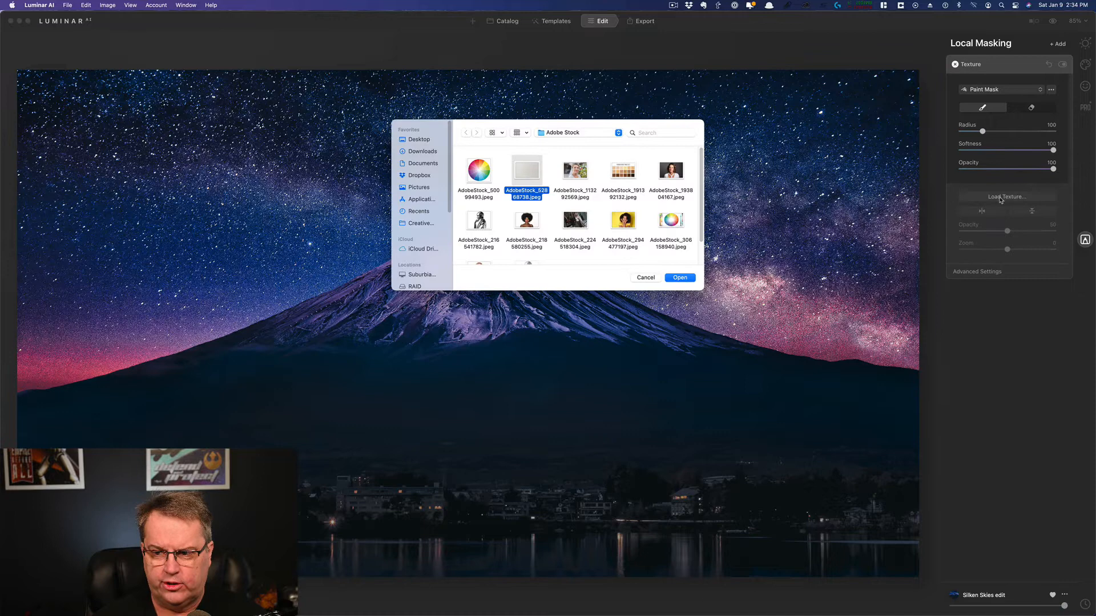
pyautogui.click(418, 139)
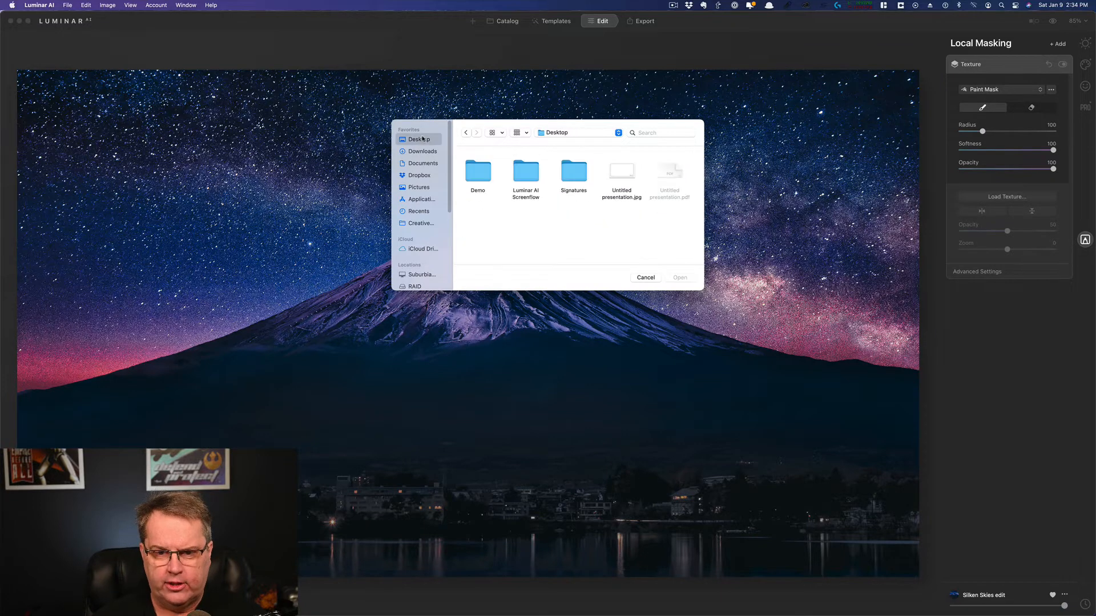
pyautogui.doubleClick(573, 171)
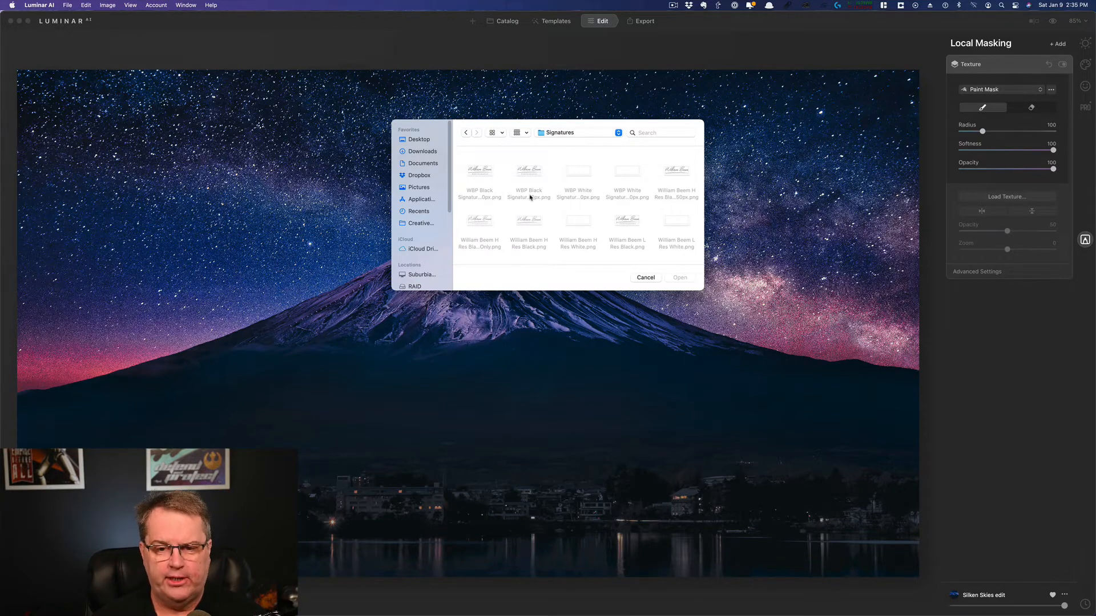
pyautogui.moveTo(631, 182)
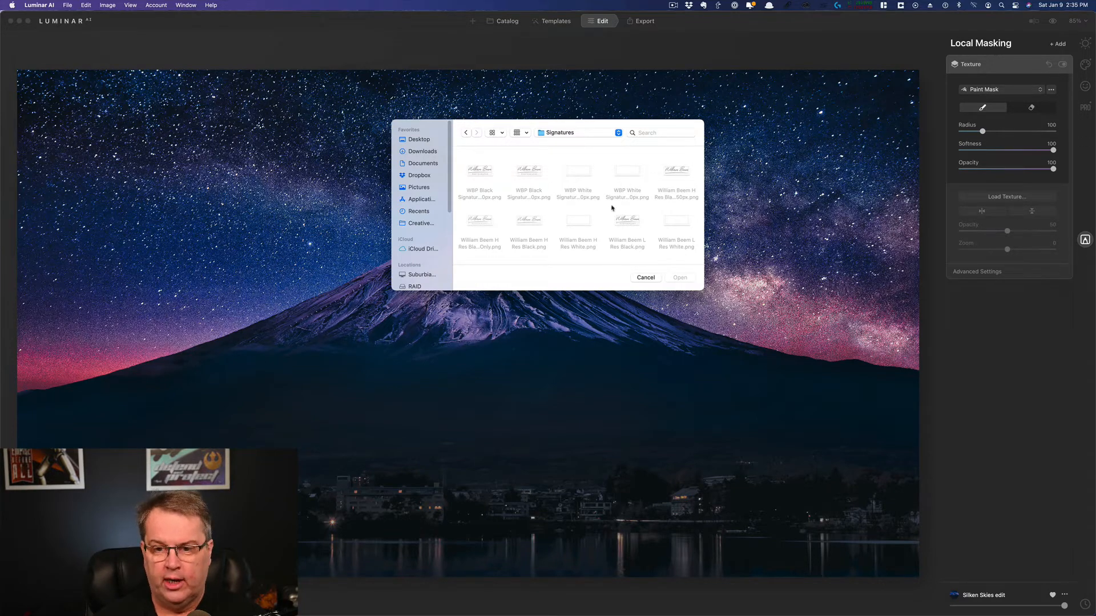
pyautogui.moveTo(596, 207)
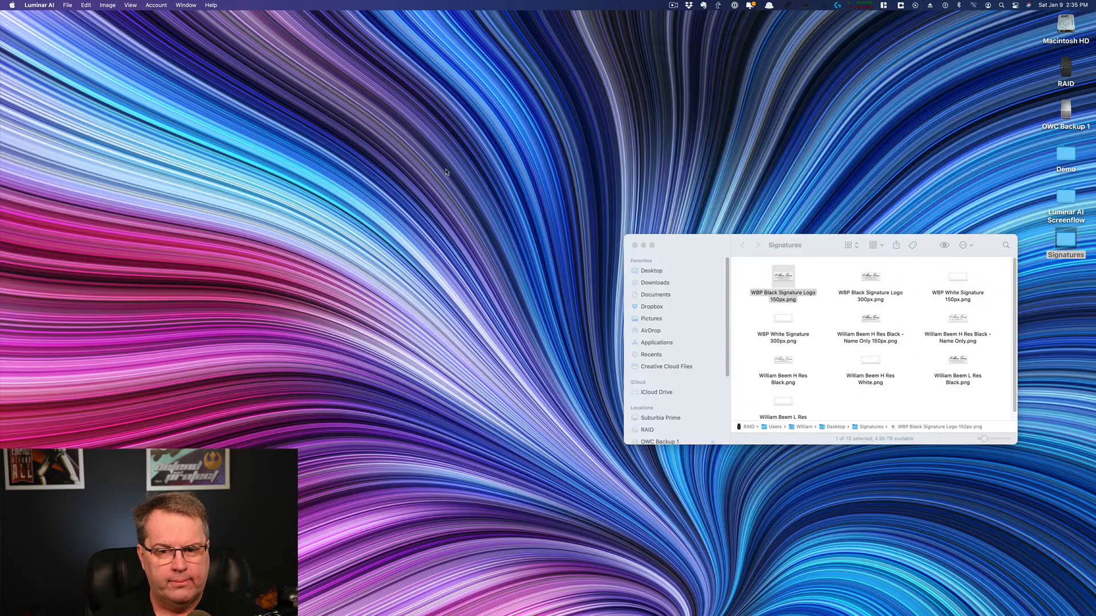
pyautogui.moveTo(498, 187)
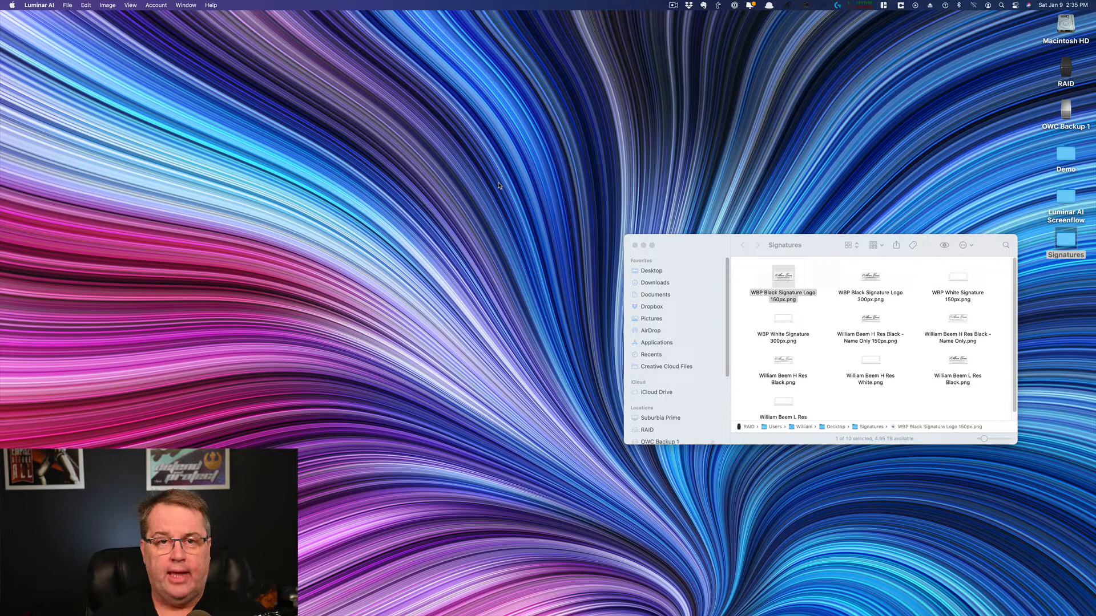
pyautogui.moveTo(850, 320)
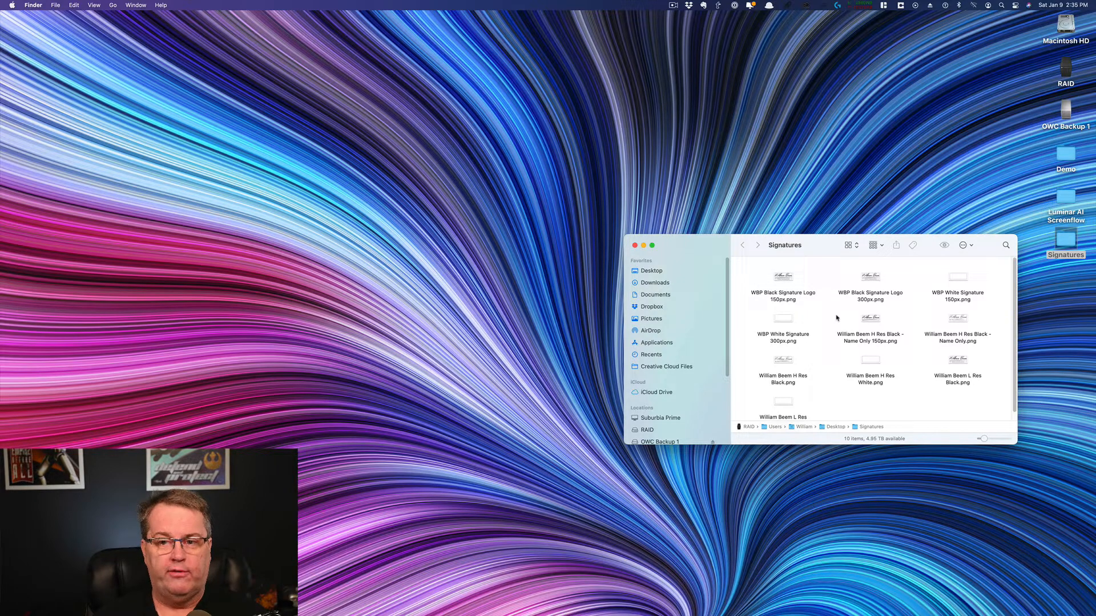
pyautogui.moveTo(788, 331)
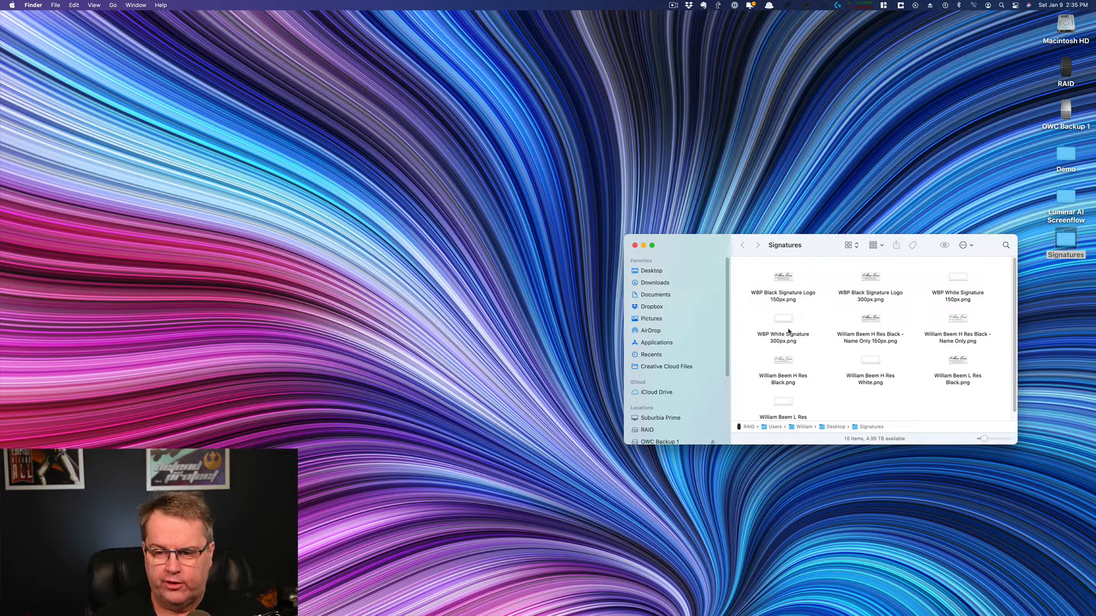
pyautogui.moveTo(827, 315)
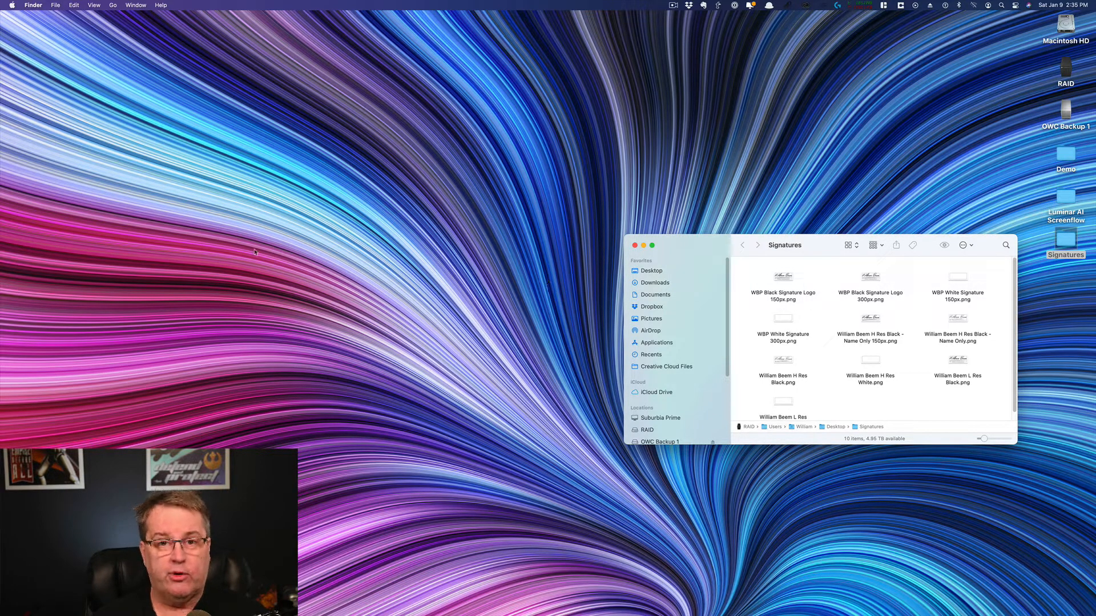
pyautogui.moveTo(227, 252)
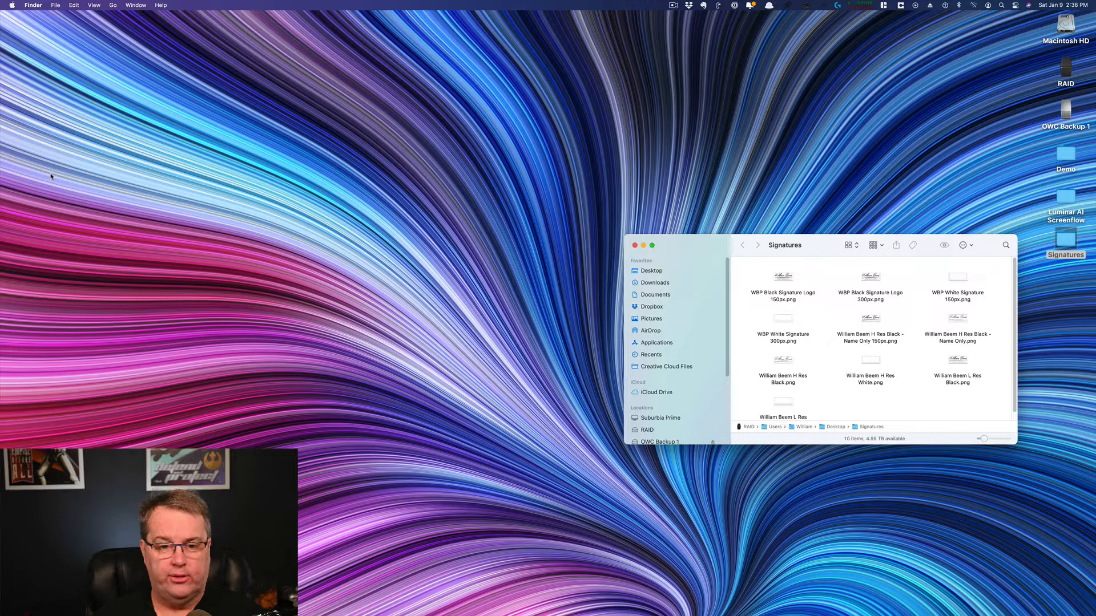
pyautogui.moveTo(232, 165)
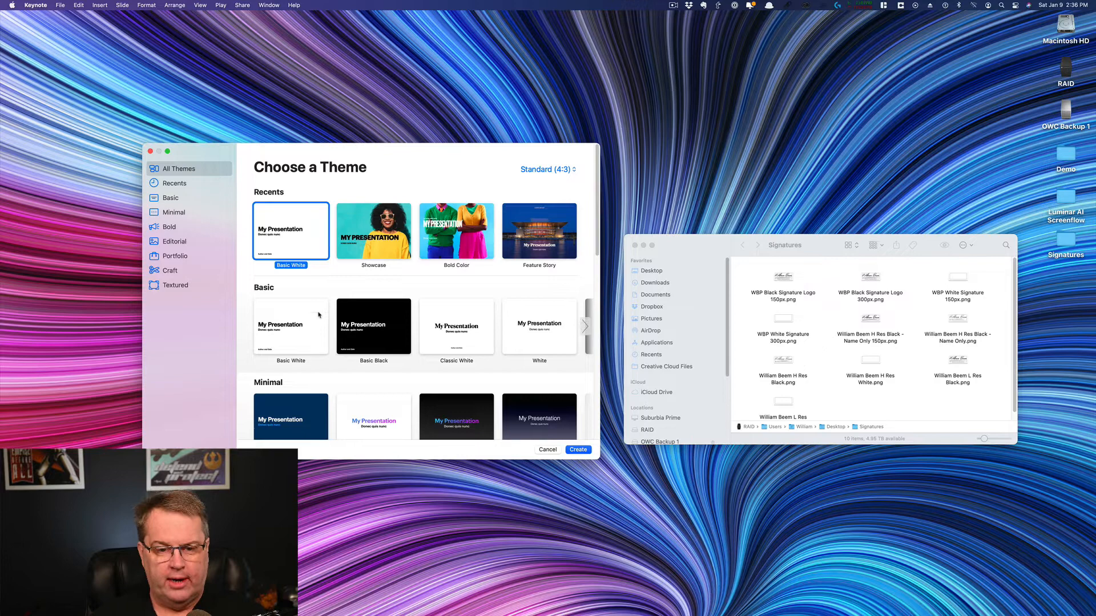
pyautogui.moveTo(313, 241)
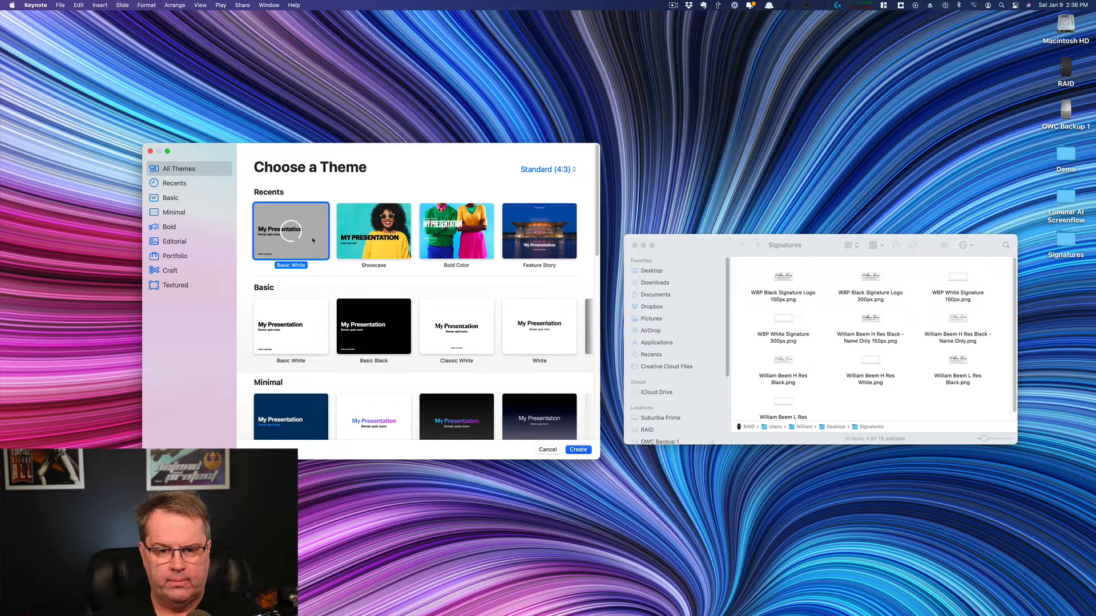
# Create a Basic White presentation, switch the slide to the Blank master and bring Signatures forward.
pyautogui.click(577, 450)
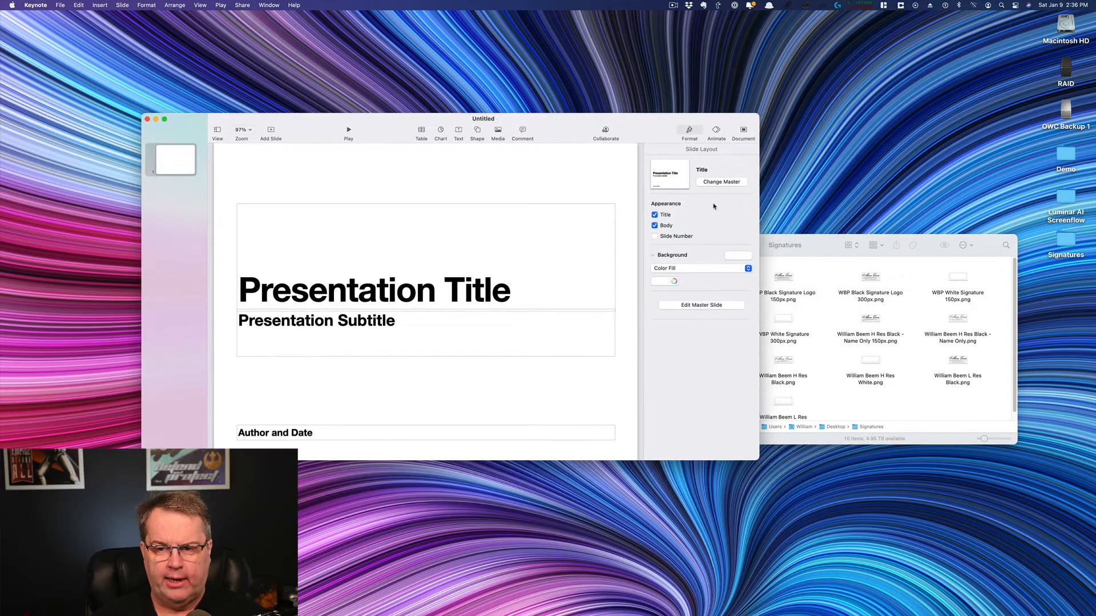
pyautogui.click(722, 181)
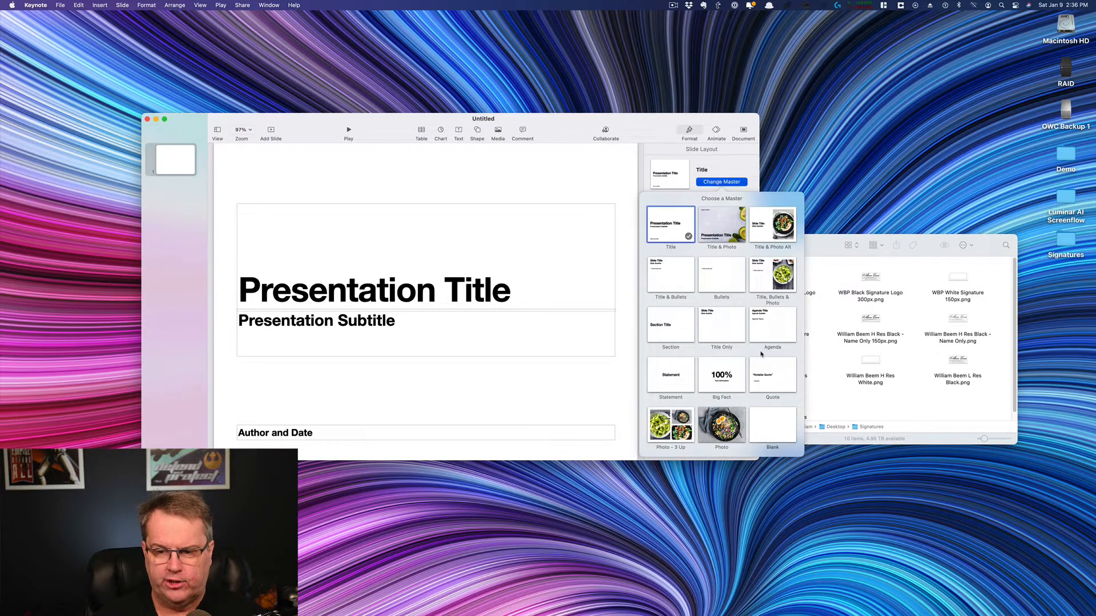
pyautogui.click(771, 424)
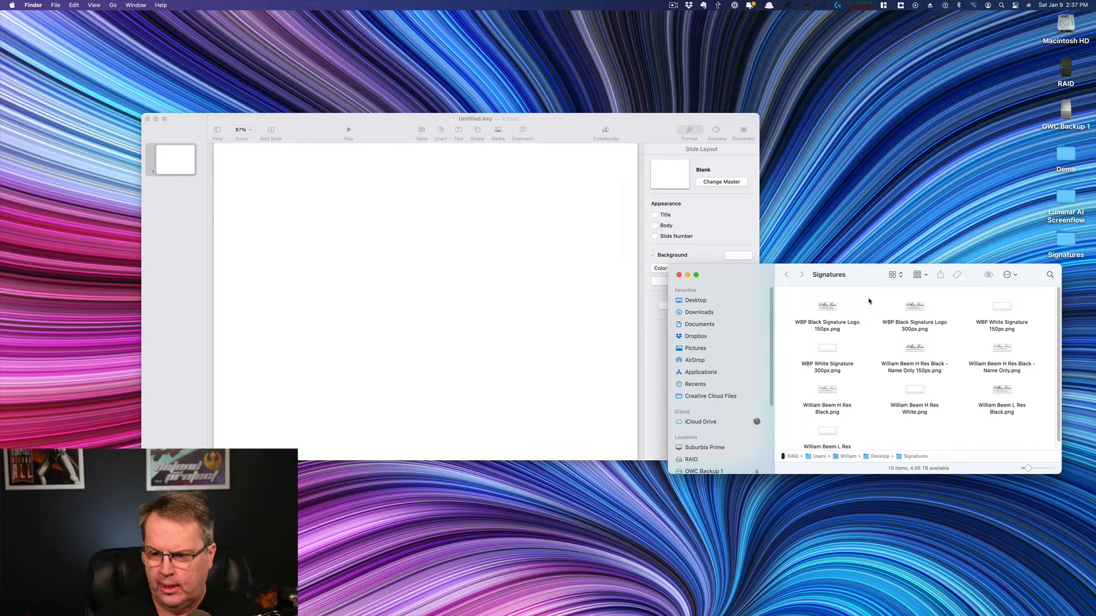
pyautogui.click(826, 390)
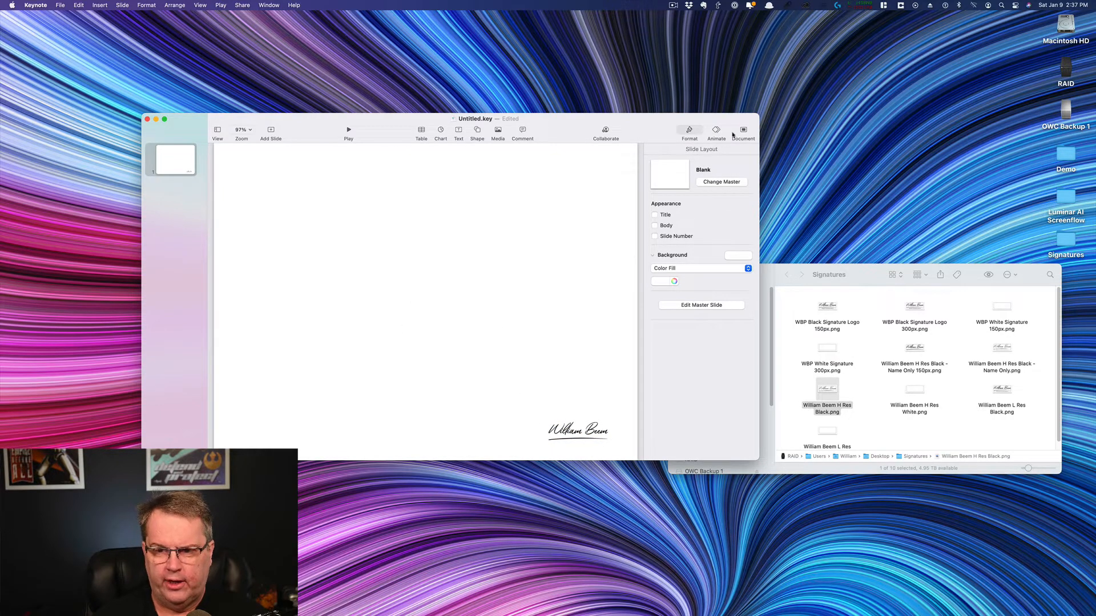
# Set the document's slide size to widescreen 16:9.
pyautogui.click(742, 130)
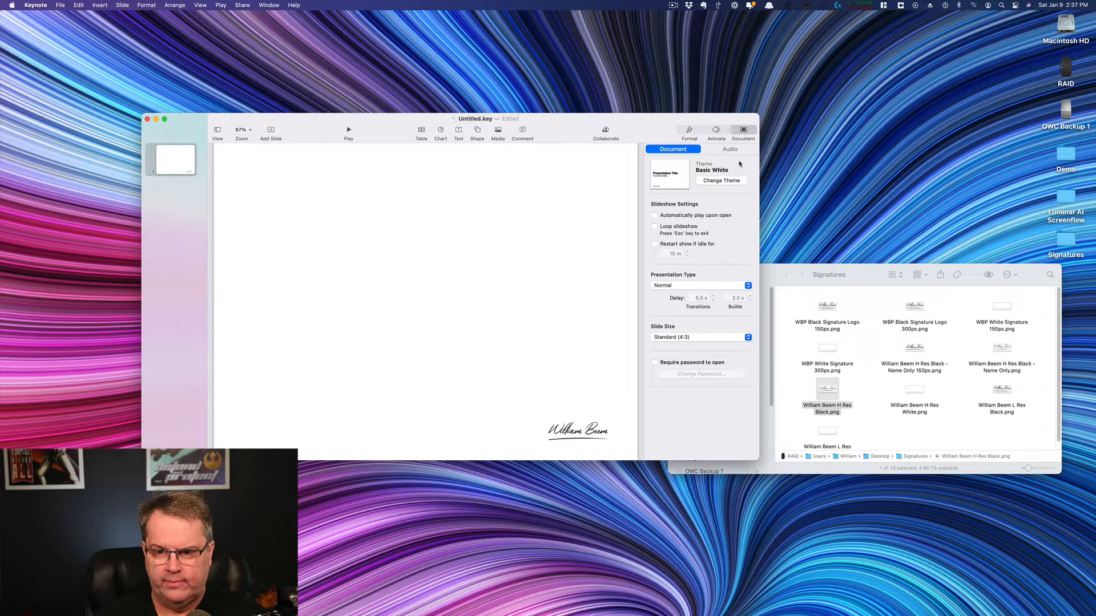
pyautogui.click(701, 336)
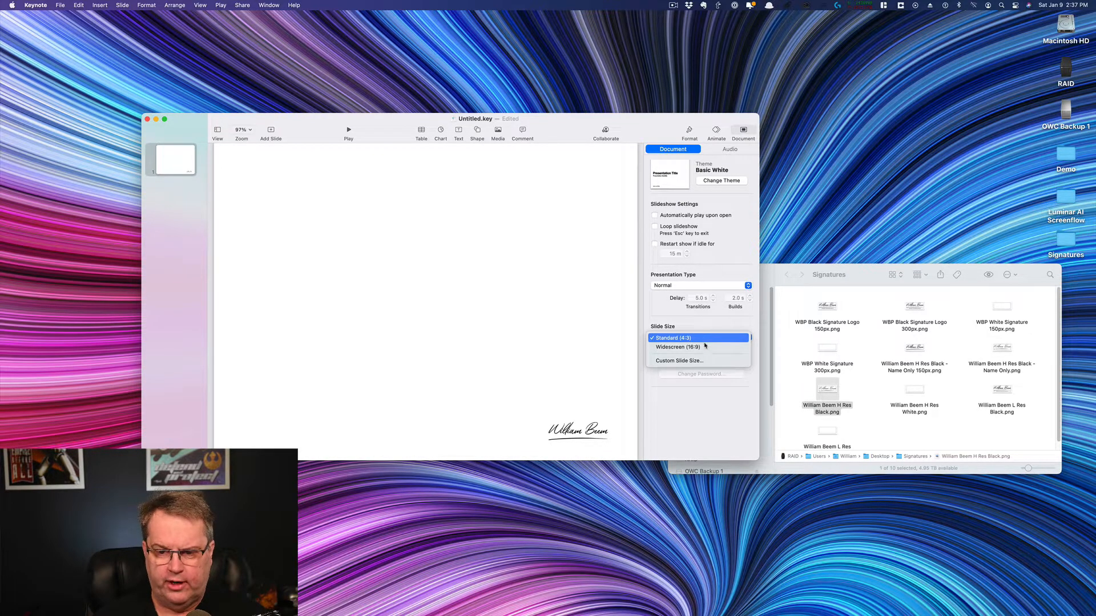
pyautogui.click(678, 347)
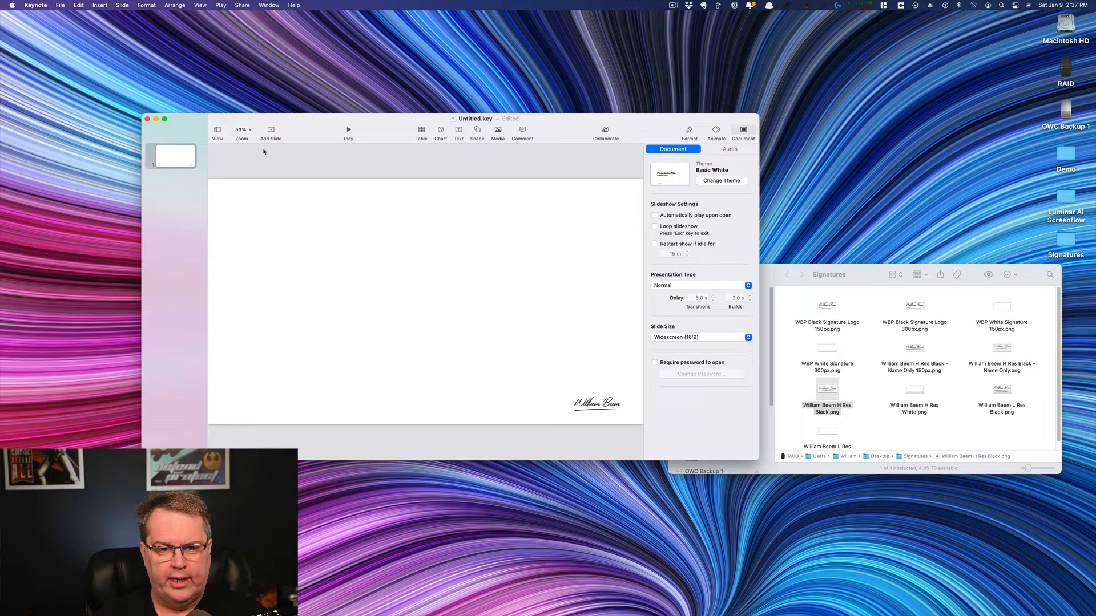
# Add a second slide and place the black signature in its lower-left corner, comparing with slide one.
pyautogui.click(271, 129)
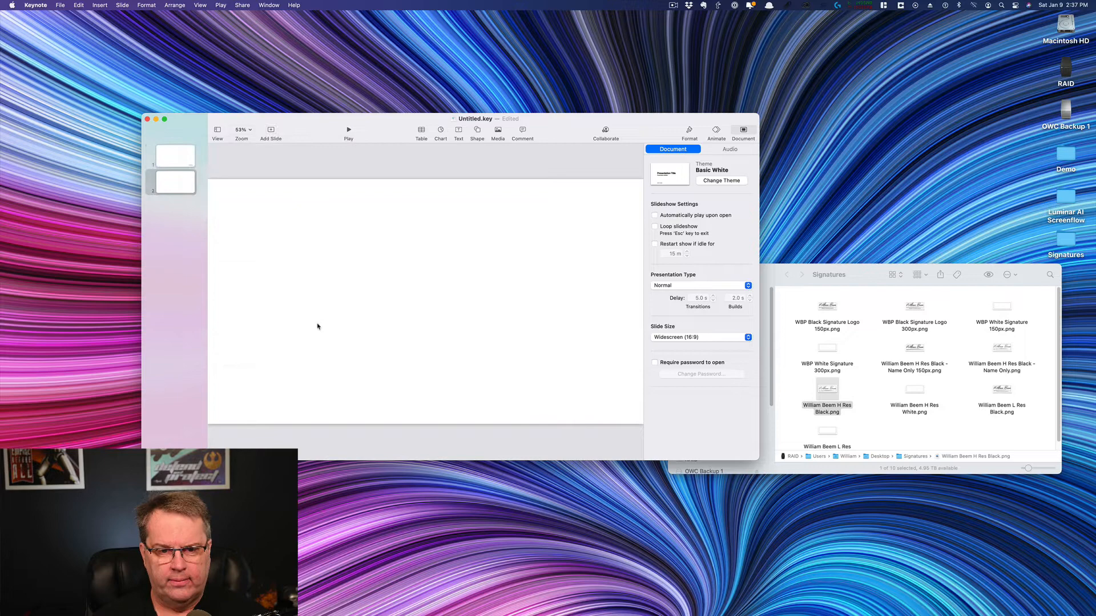
pyautogui.moveTo(827, 391); pyautogui.dragTo(535, 363)
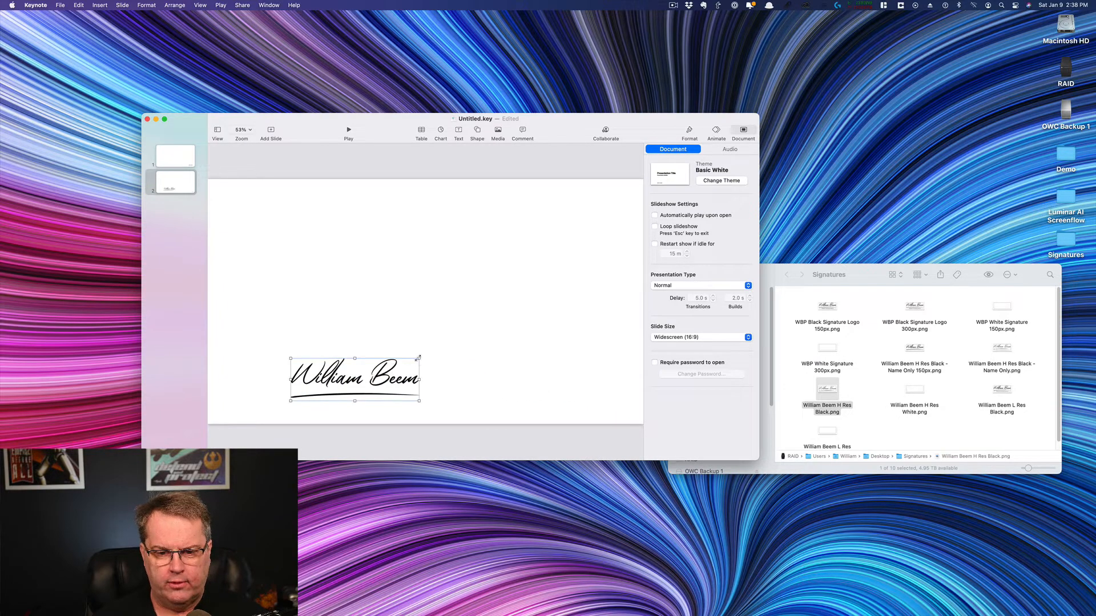
pyautogui.moveTo(353, 378); pyautogui.dragTo(279, 400)
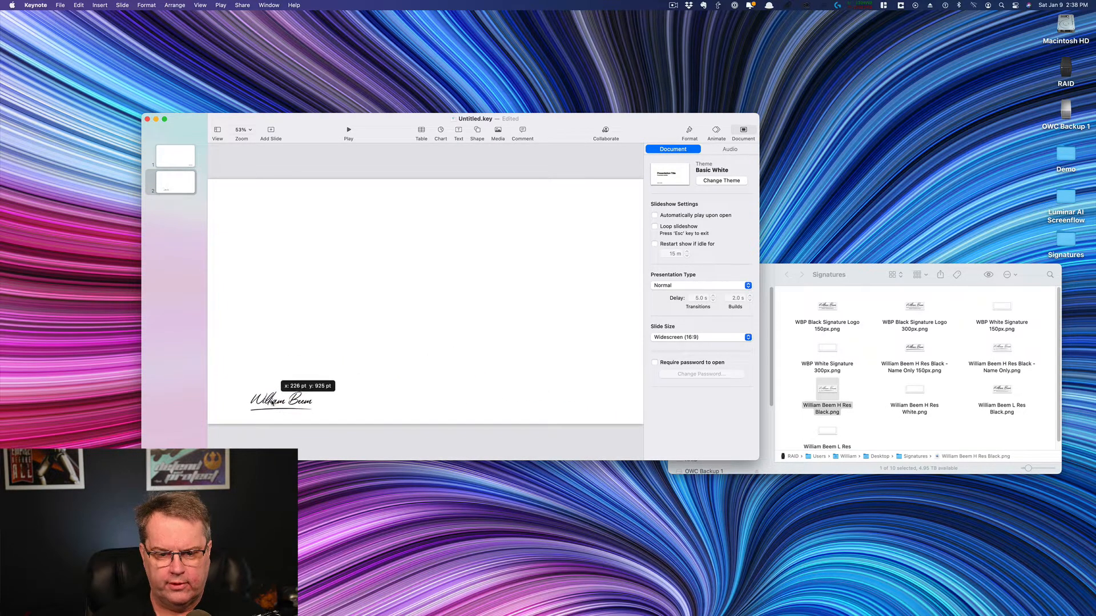
pyautogui.click(280, 402)
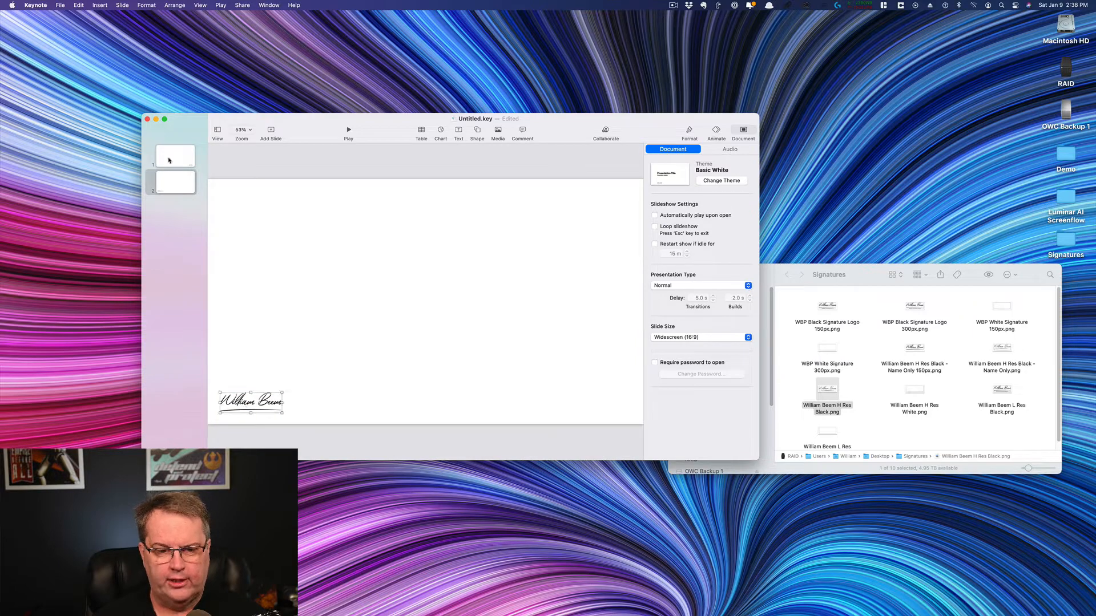
pyautogui.moveTo(250, 402); pyautogui.dragTo(595, 403)
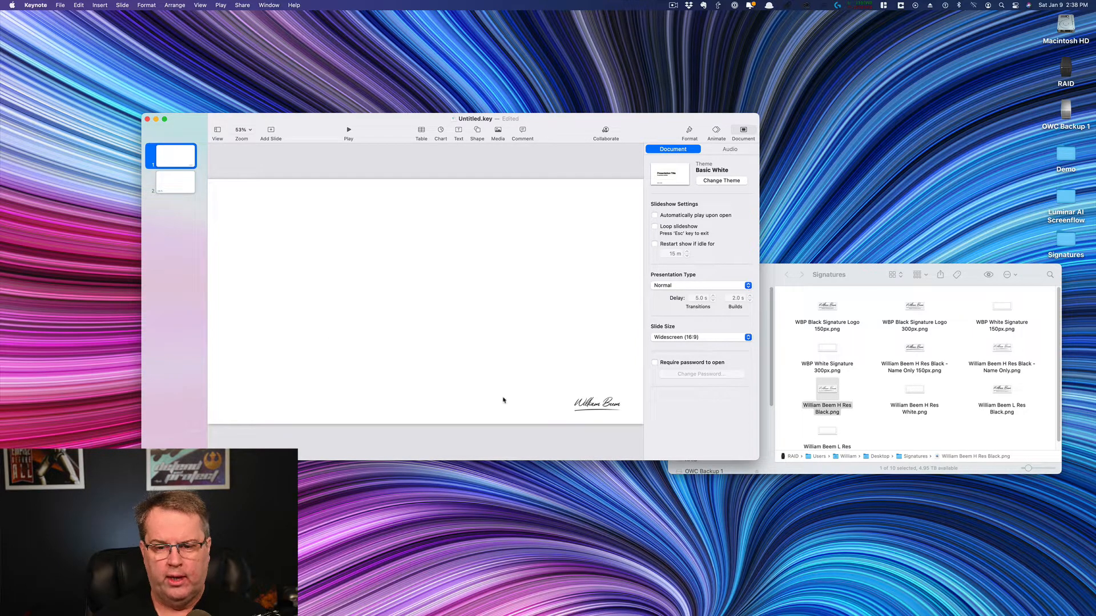
pyautogui.click(173, 182)
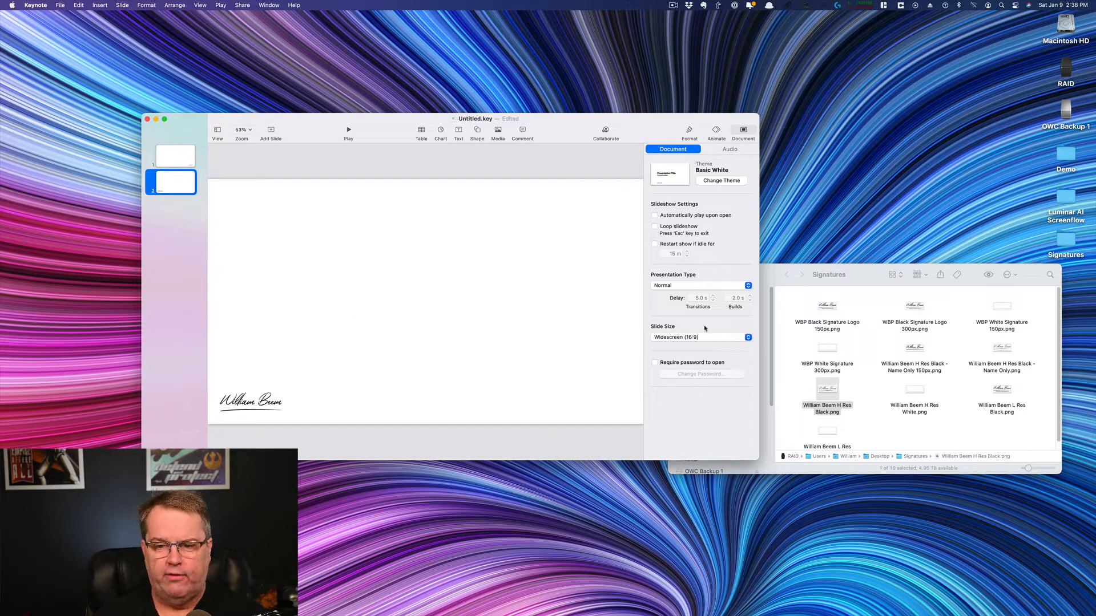
pyautogui.click(701, 337)
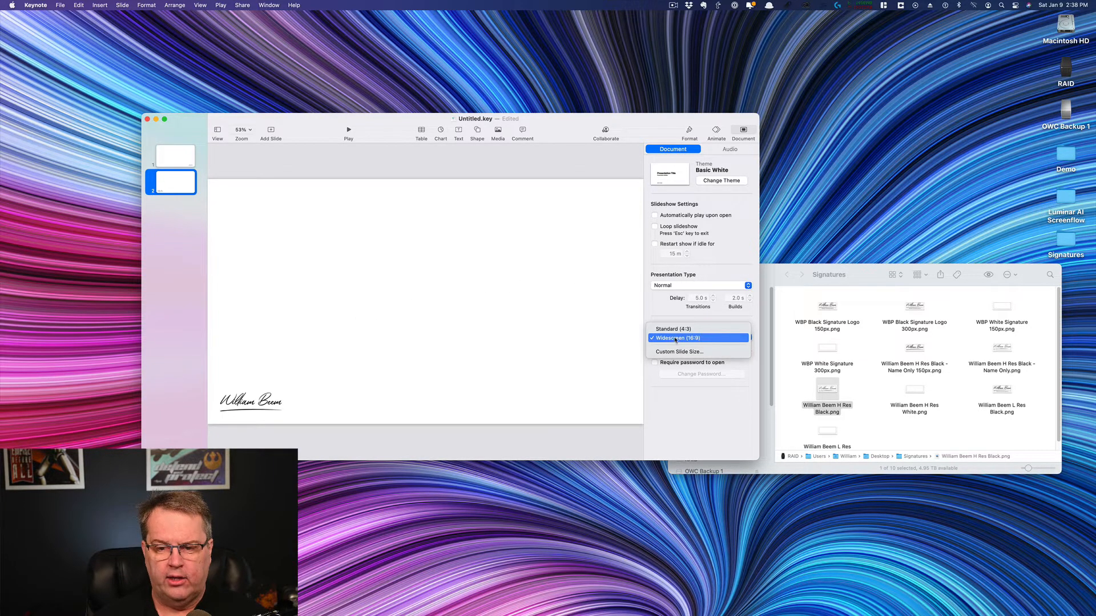
pyautogui.moveTo(676, 329)
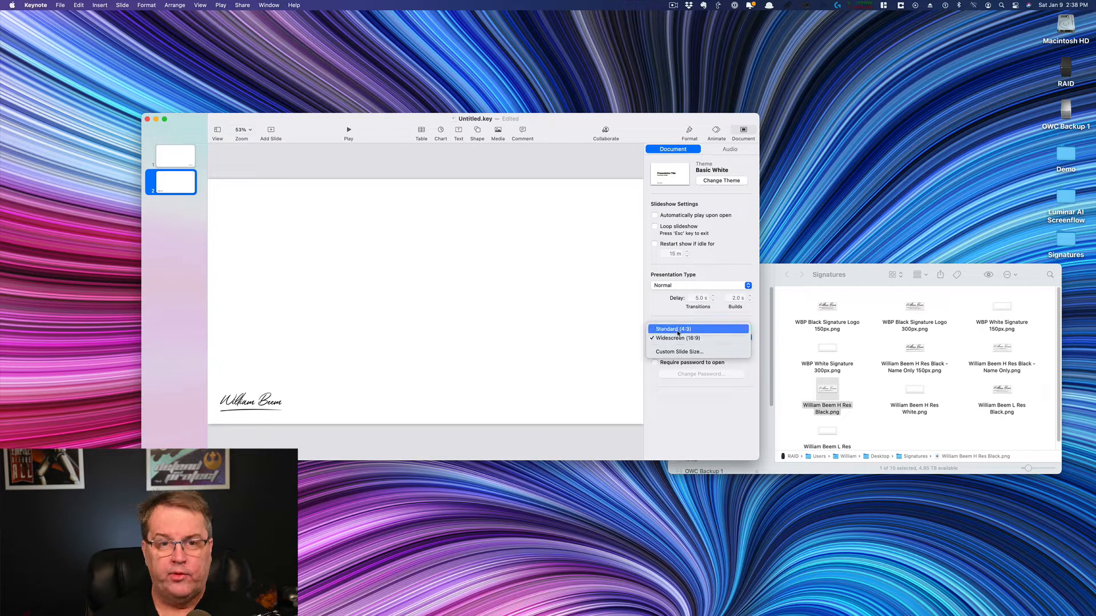
pyautogui.moveTo(679, 352)
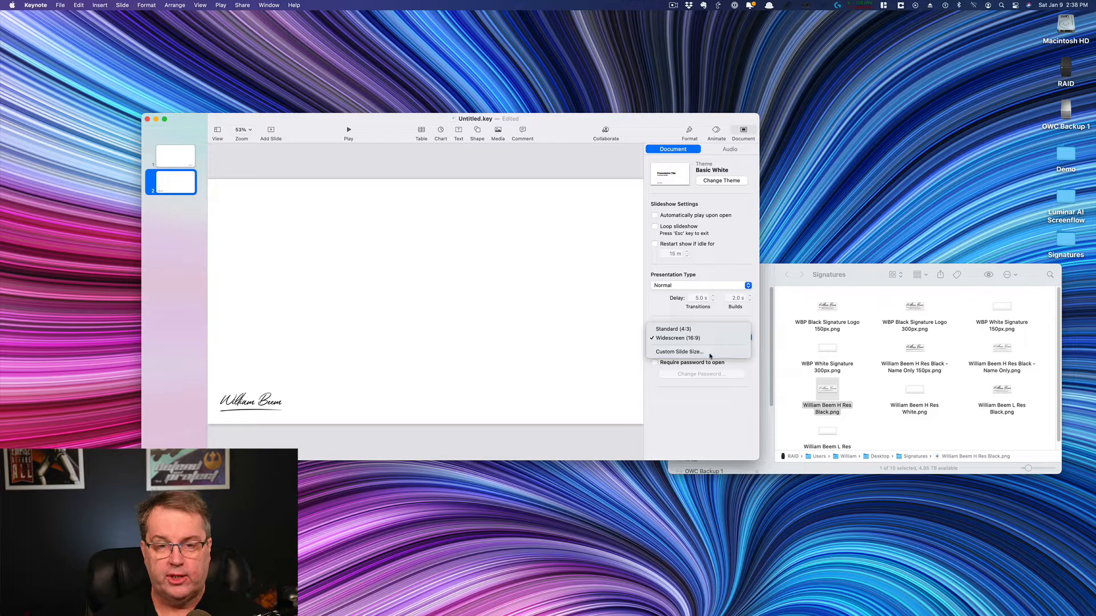
pyautogui.click(678, 352)
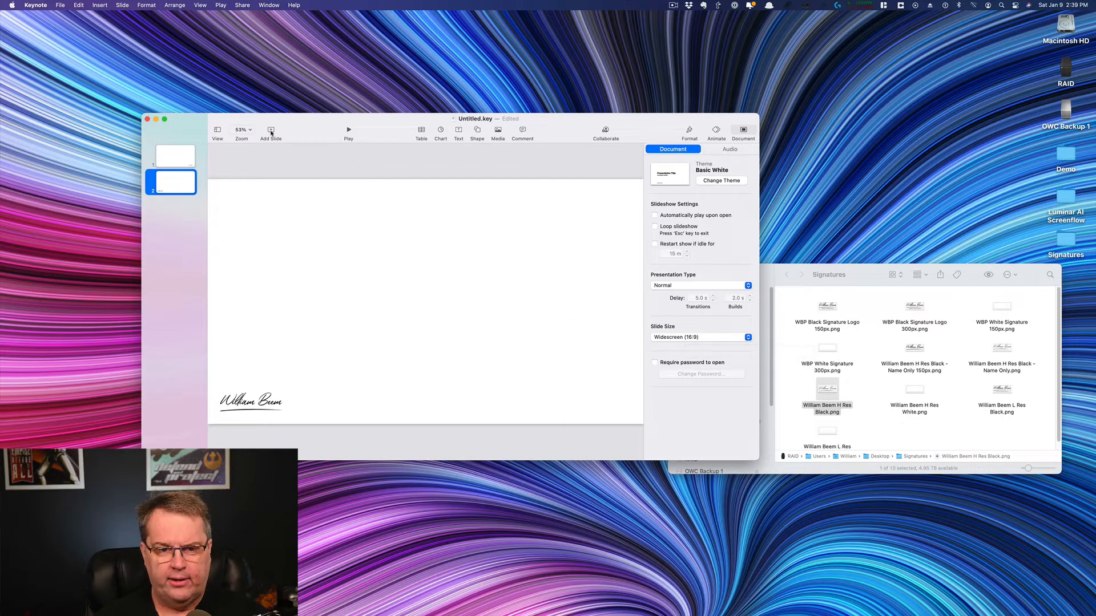
# Add a third slide and make its background black.
pyautogui.click(271, 129)
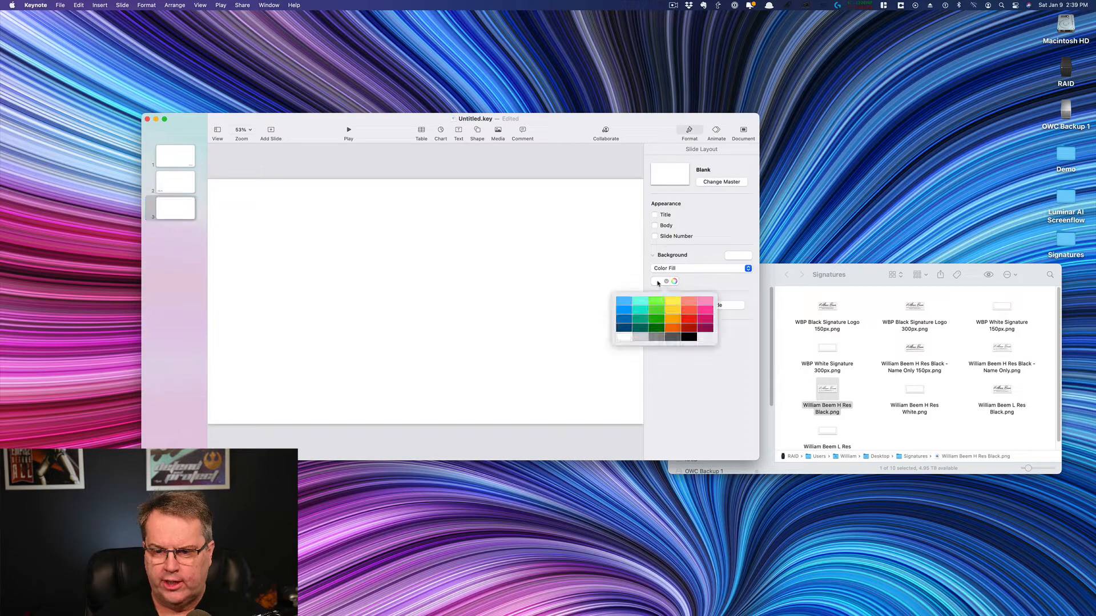
pyautogui.click(687, 337)
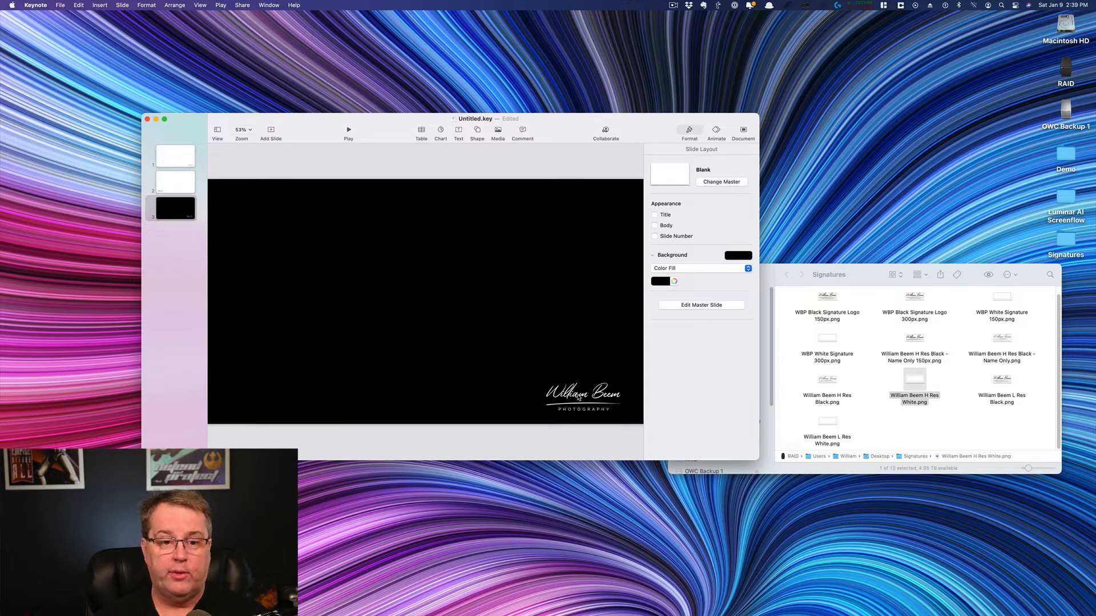
pyautogui.moveTo(566, 374)
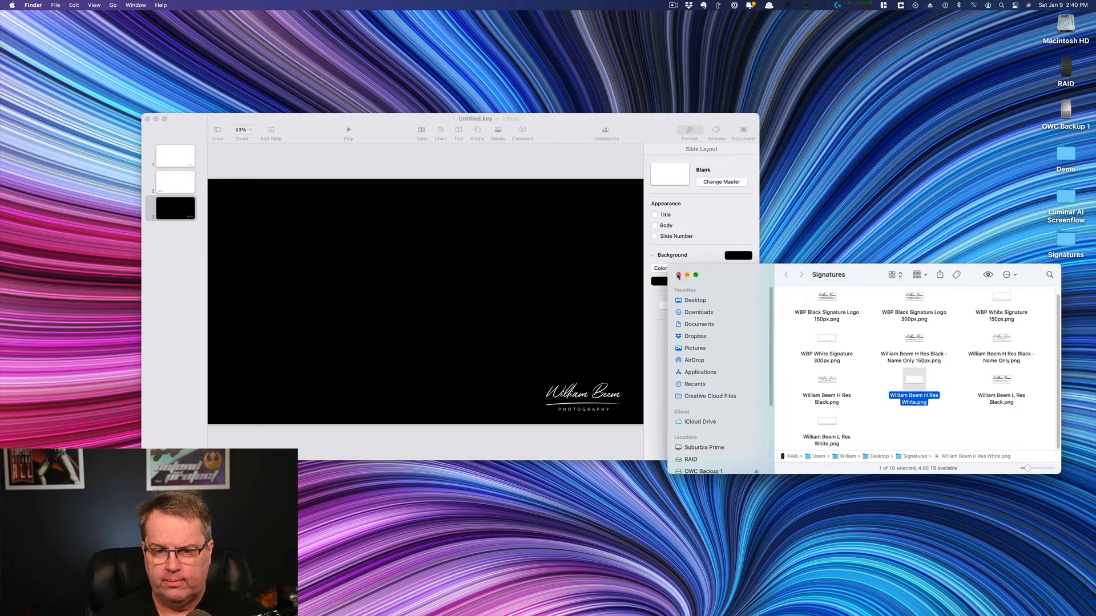
# Choose exporting the slides as high-quality JPEG images.
pyautogui.click(59, 5)
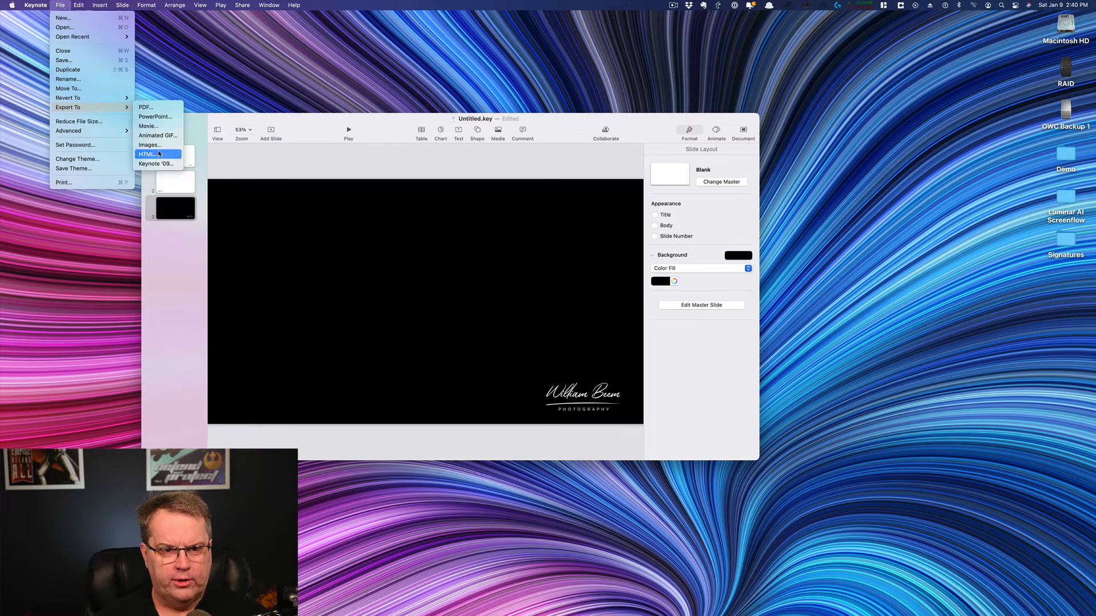
pyautogui.click(151, 145)
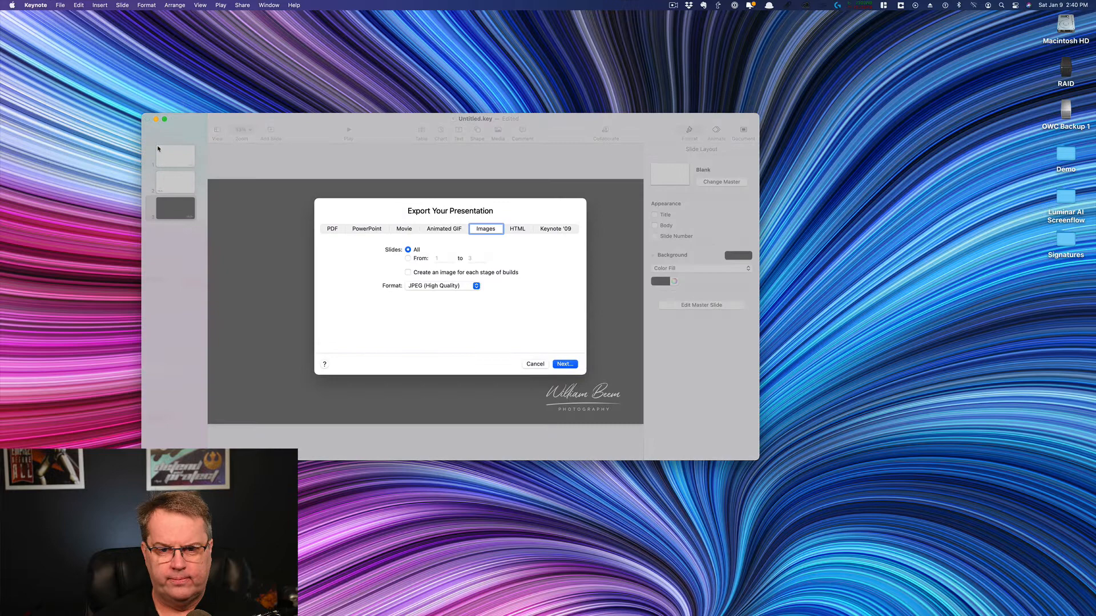
pyautogui.moveTo(468, 280)
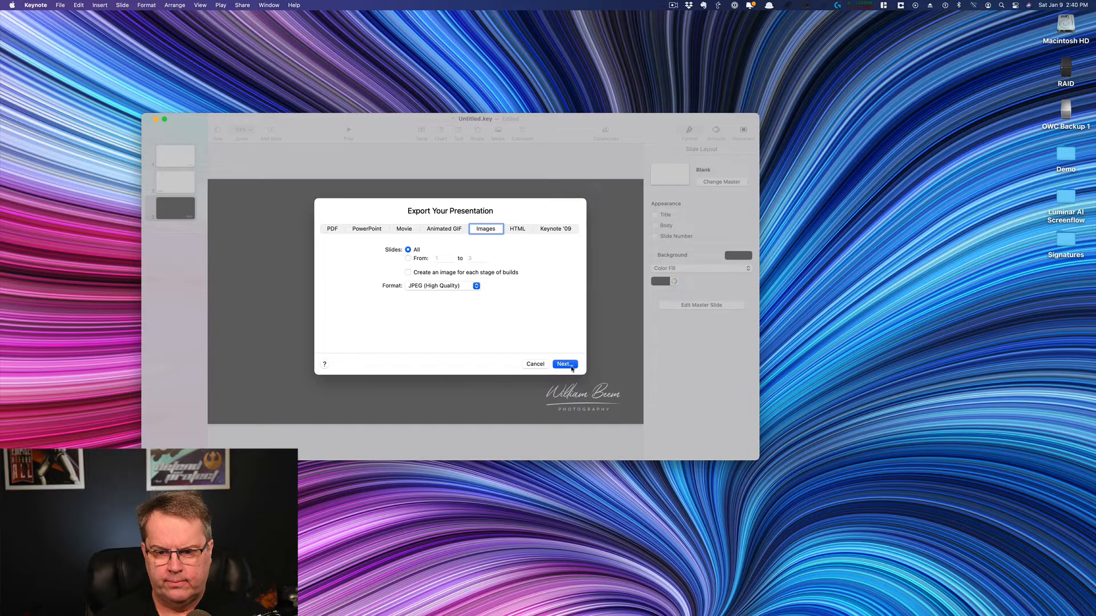
pyautogui.click(564, 364)
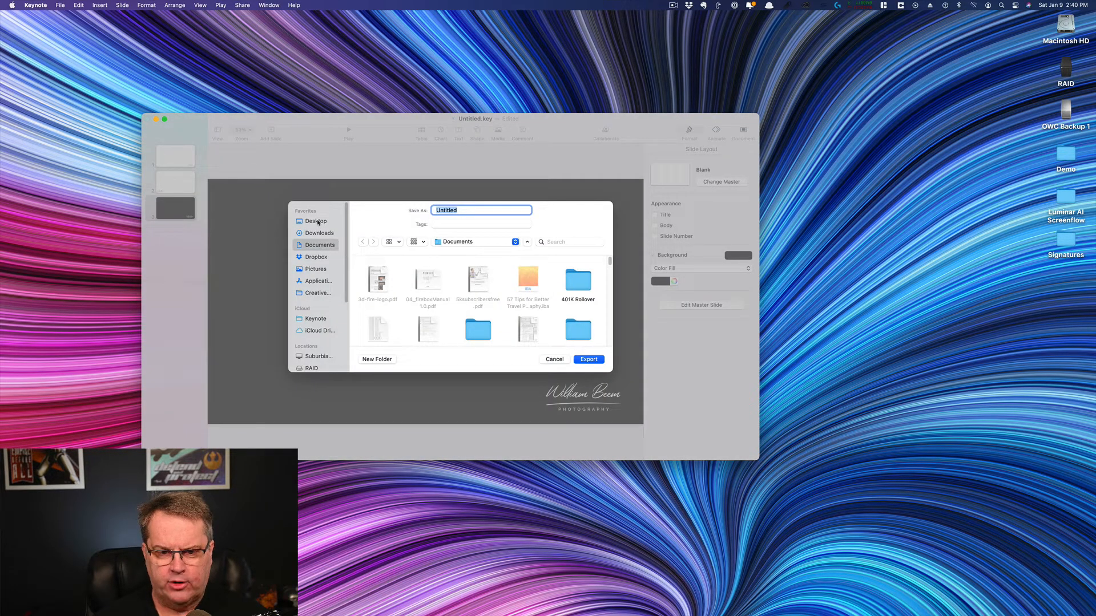
# Export the images into a 'WBP Signatures' folder on the Desktop.
pyautogui.click(315, 222)
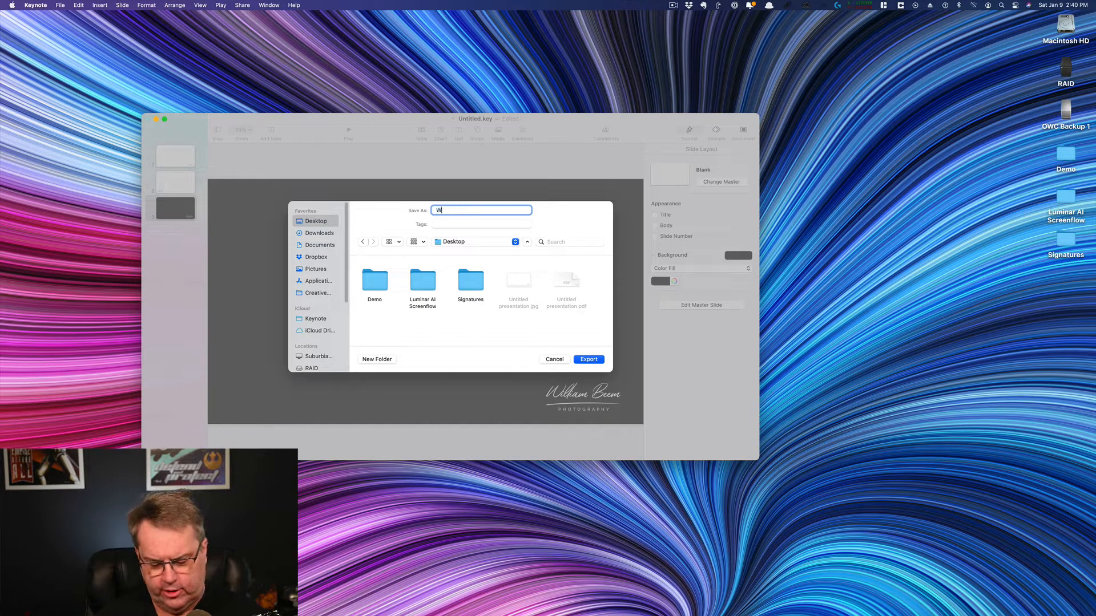
pyautogui.write('BP S')
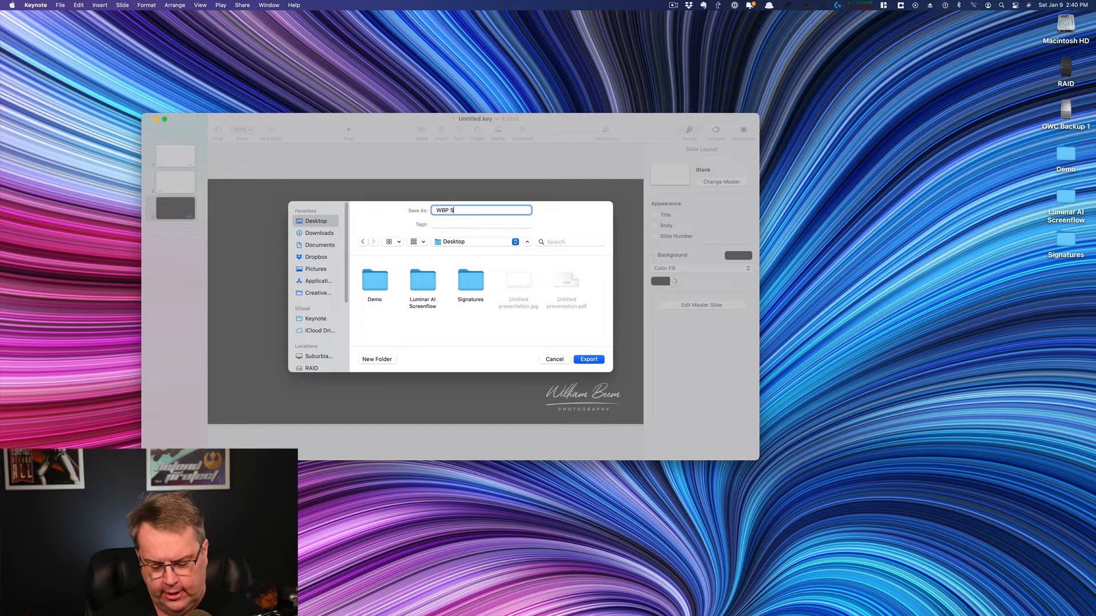
pyautogui.write('ignatures')
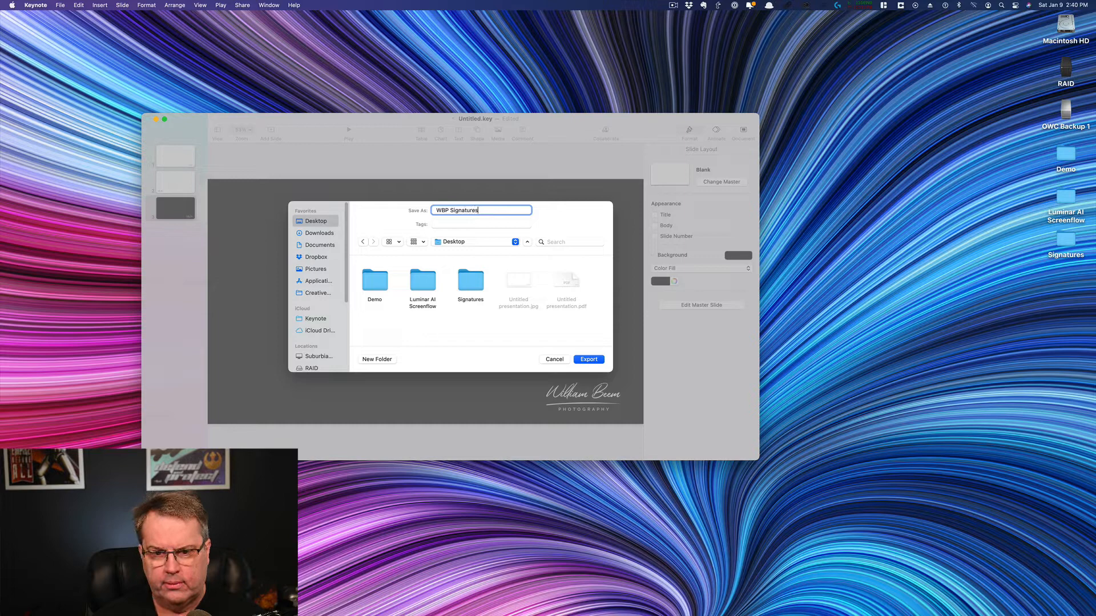
pyautogui.click(589, 359)
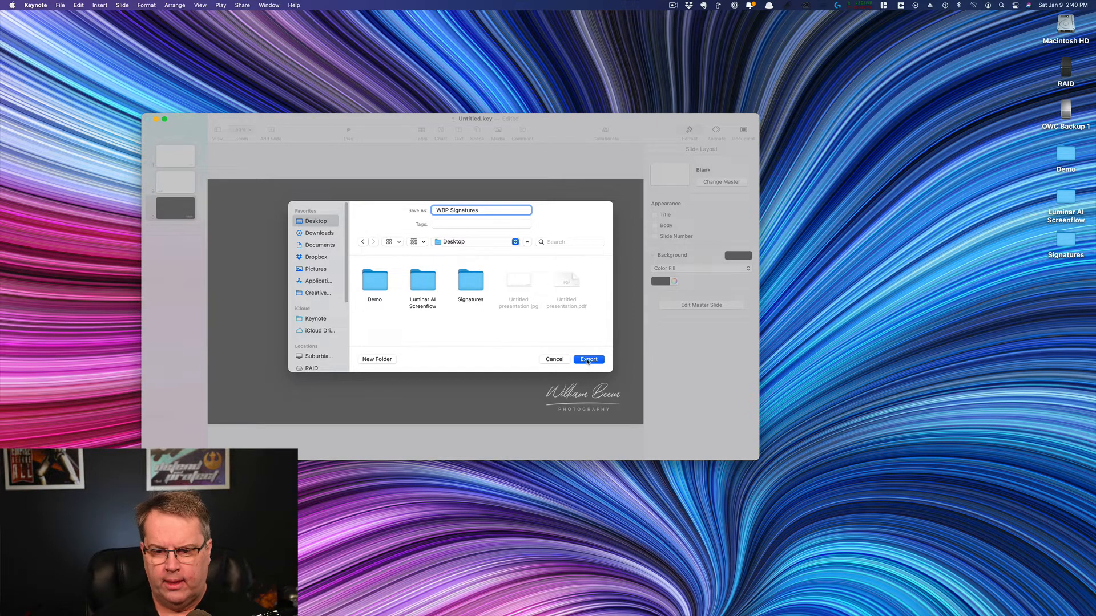
pyautogui.click(589, 359)
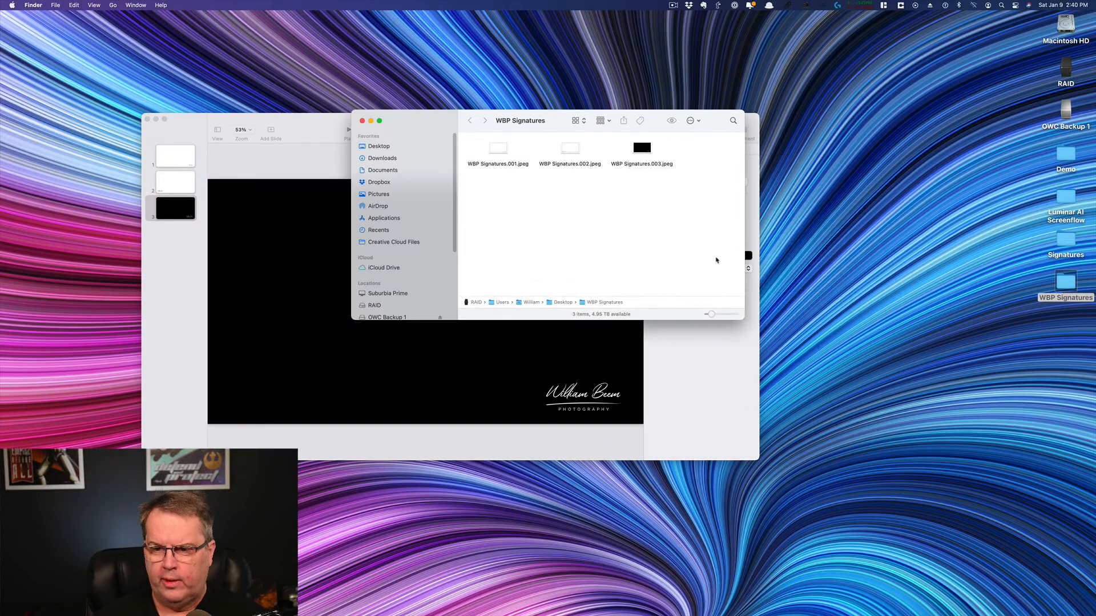
pyautogui.moveTo(643, 149)
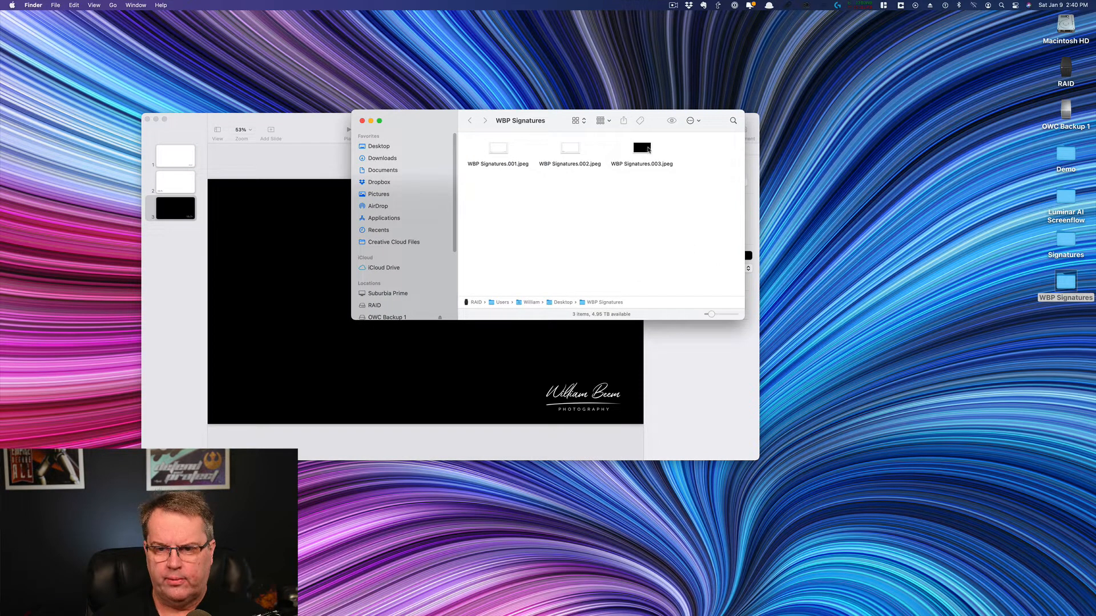
# Open WBP Signatures.003.jpeg in Preview to inspect the white signature.
pyautogui.doubleClick(642, 148)
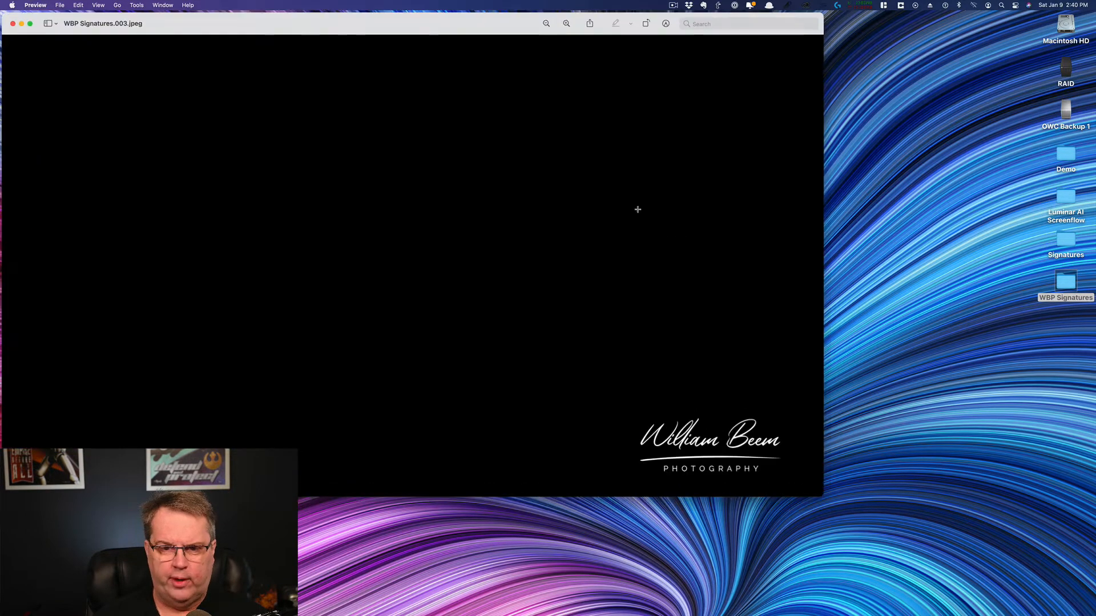
pyautogui.moveTo(593, 391)
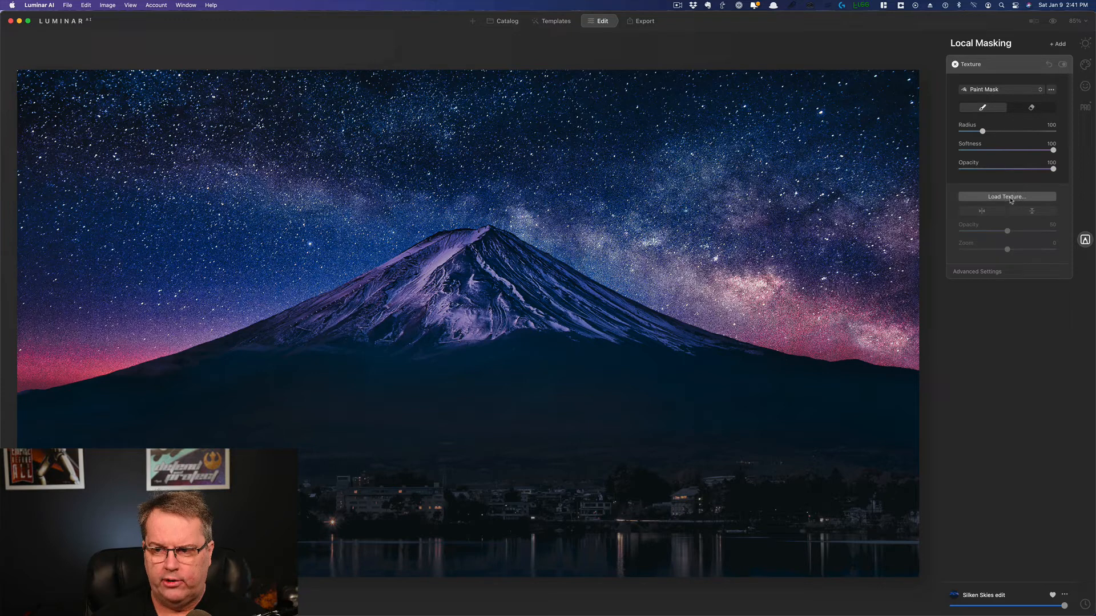
# Load WBP Signatures.003.jpeg from Desktop > WBP Signatures as the texture.
pyautogui.click(1007, 196)
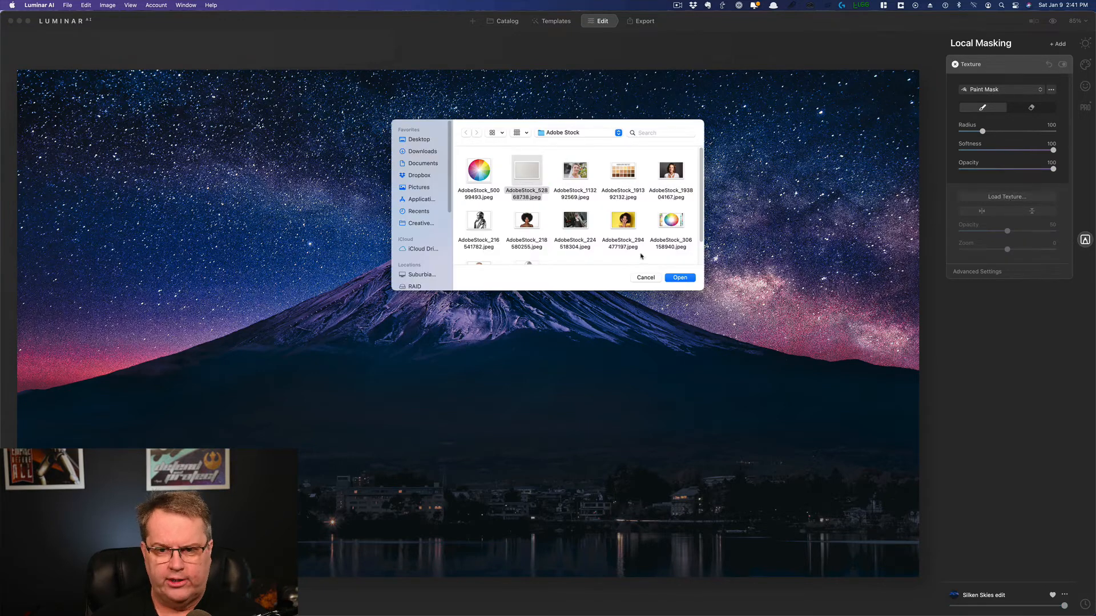
pyautogui.click(417, 139)
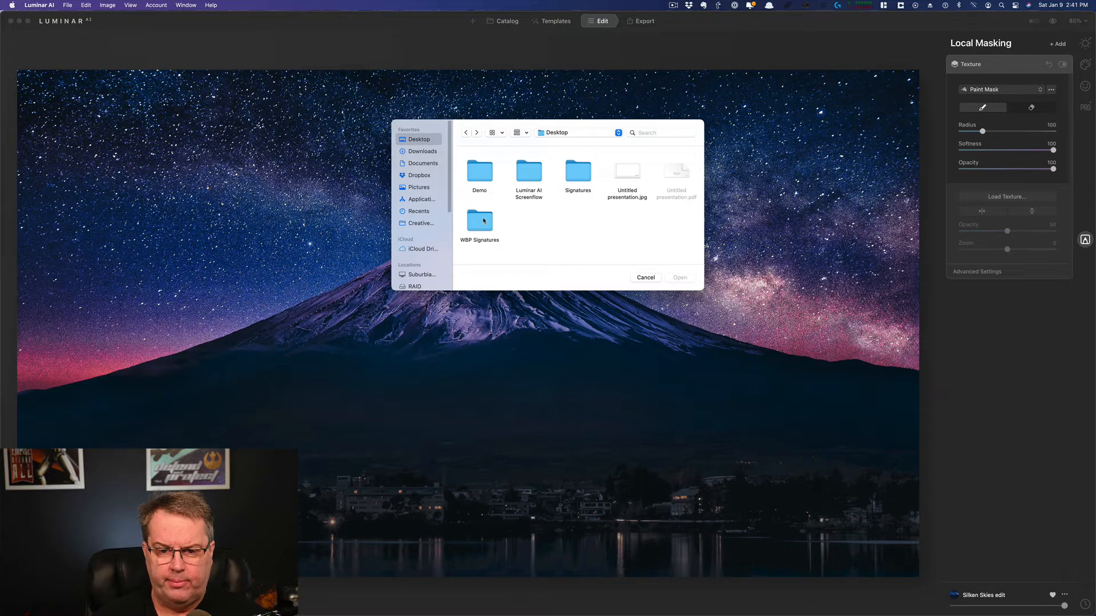
pyautogui.doubleClick(479, 220)
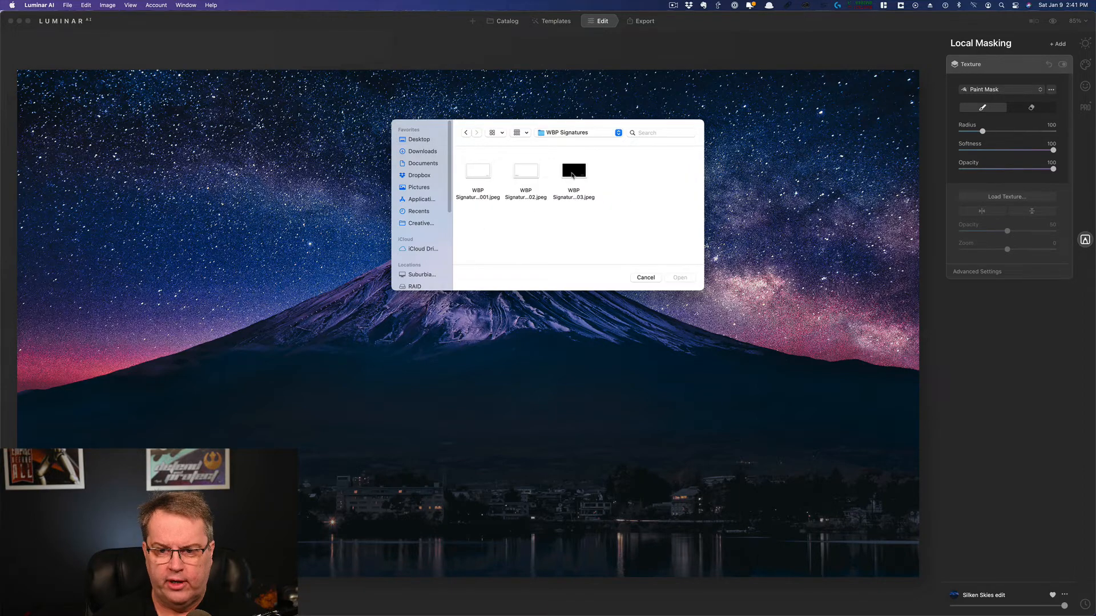
pyautogui.click(573, 171)
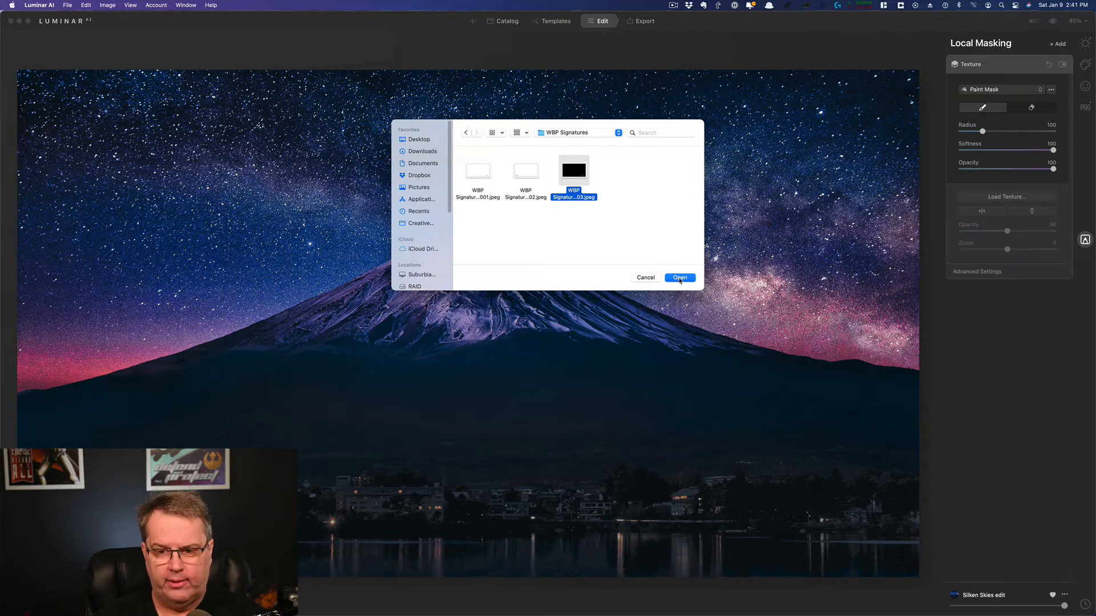
pyautogui.click(679, 278)
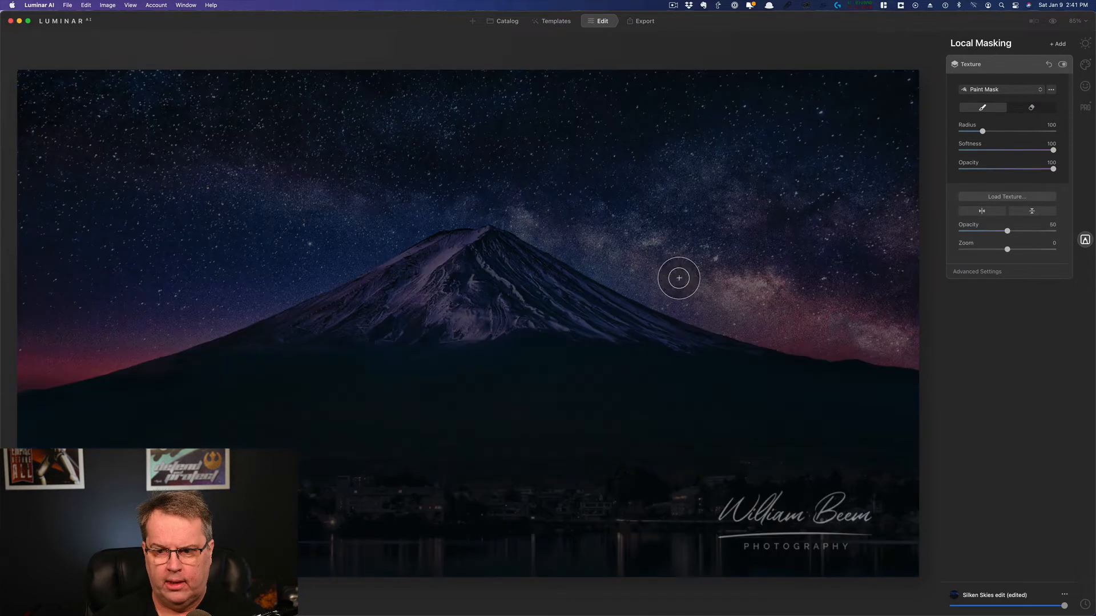
pyautogui.moveTo(747, 511)
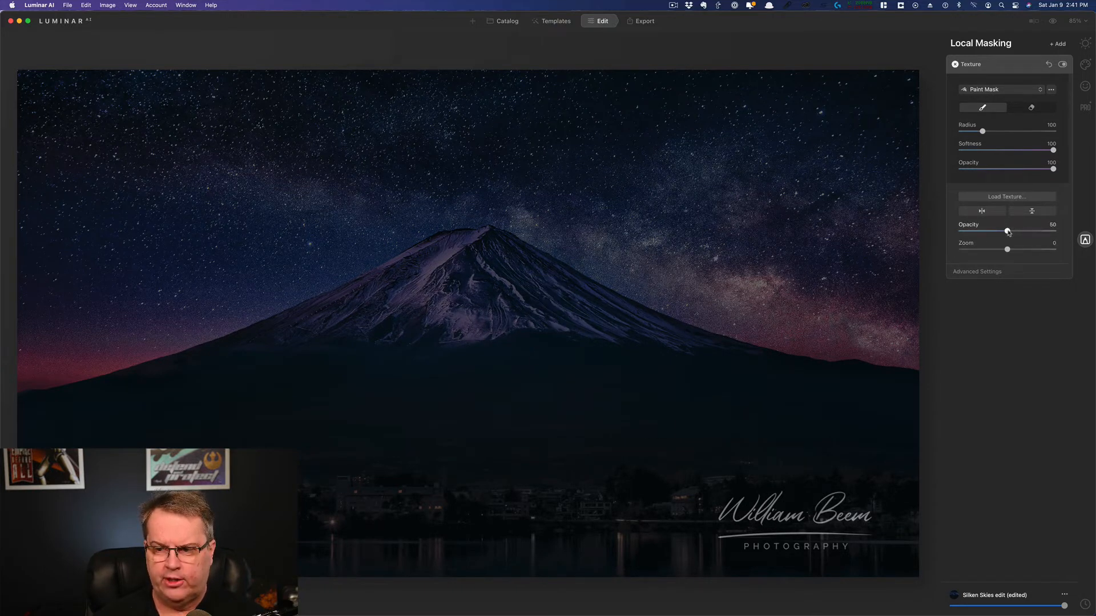
pyautogui.moveTo(974, 258)
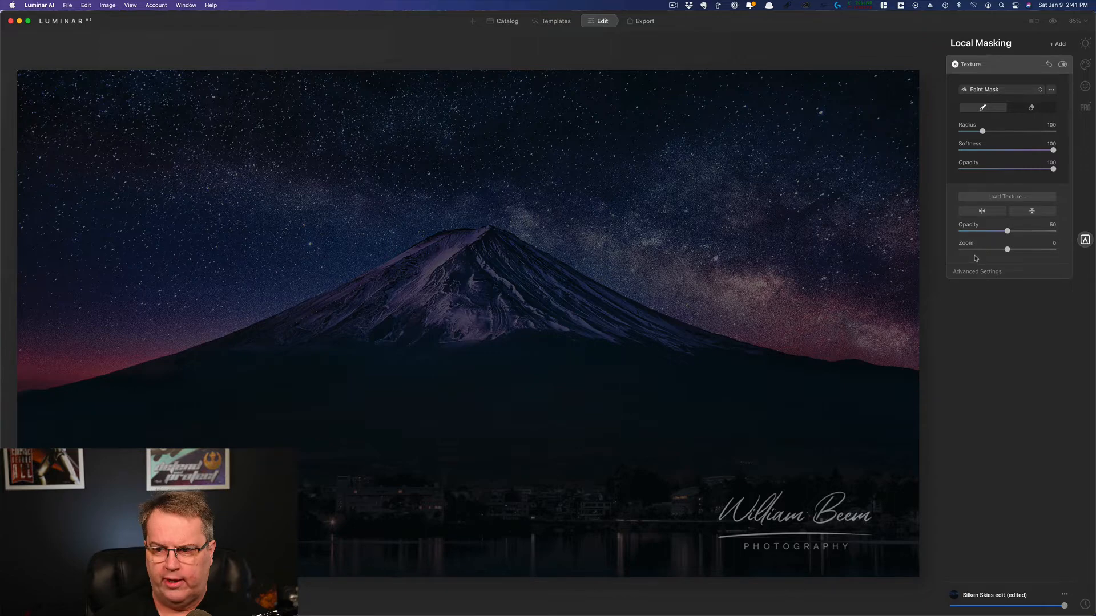
# Shrink the signature texture to about -25 zoom, then return it to 0.
pyautogui.moveTo(1007, 250); pyautogui.dragTo(1000, 250)
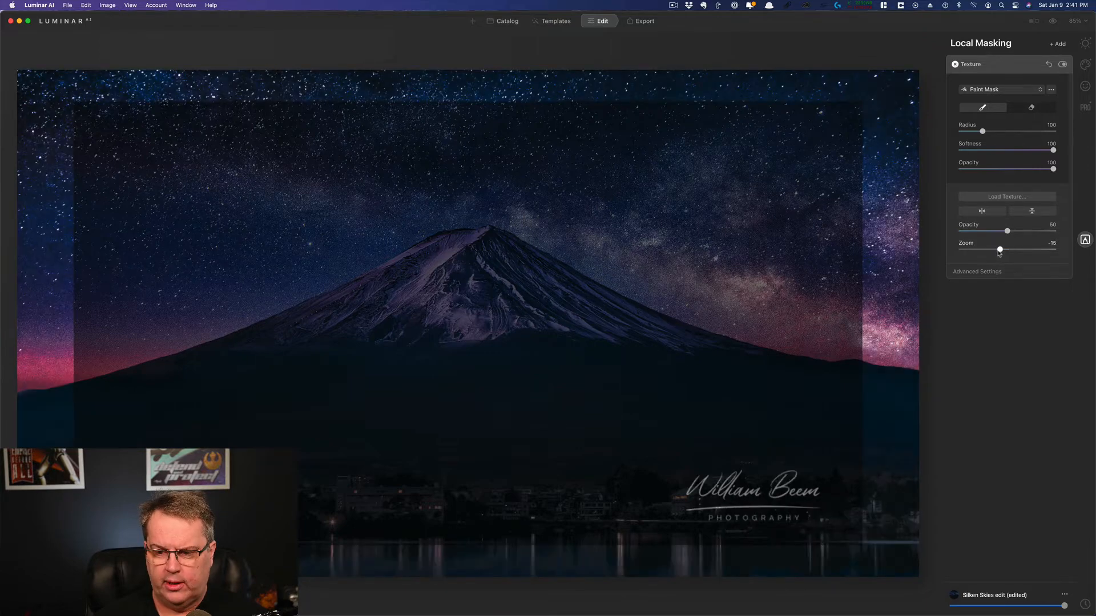
pyautogui.moveTo(999, 250); pyautogui.dragTo(994, 250)
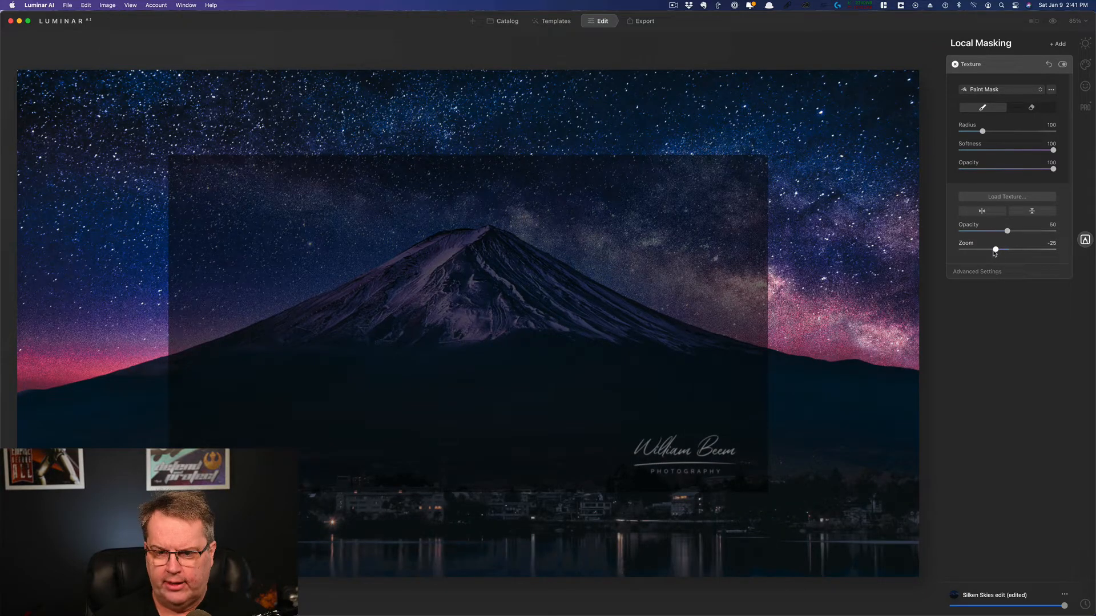
pyautogui.moveTo(994, 250); pyautogui.dragTo(994, 250)
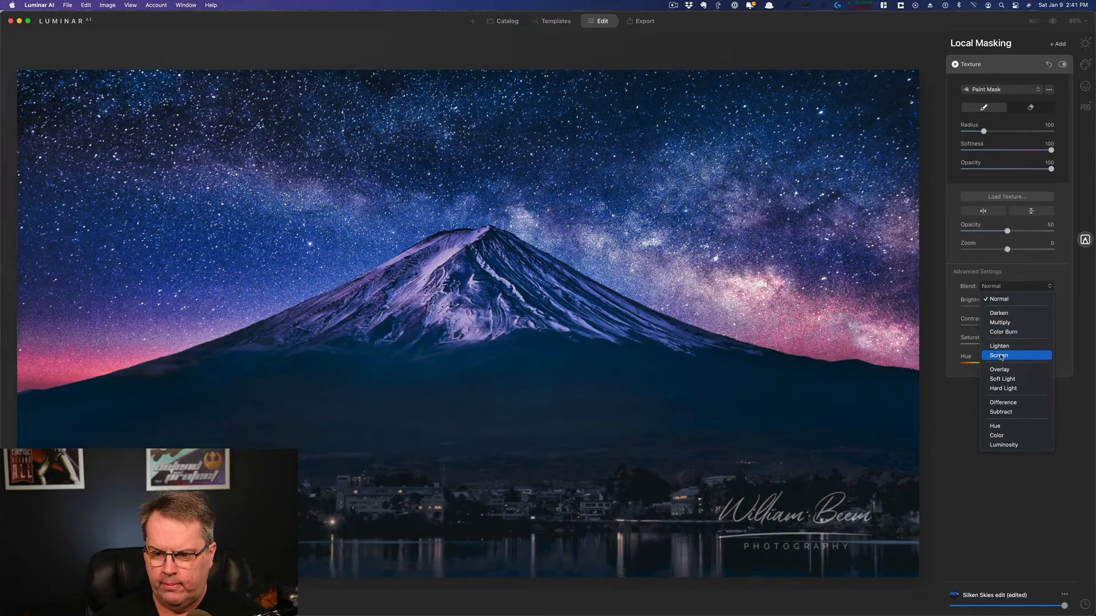
# Blend the signature in Screen mode at 100 opacity, testing zoom and resetting it to 0.
pyautogui.click(998, 355)
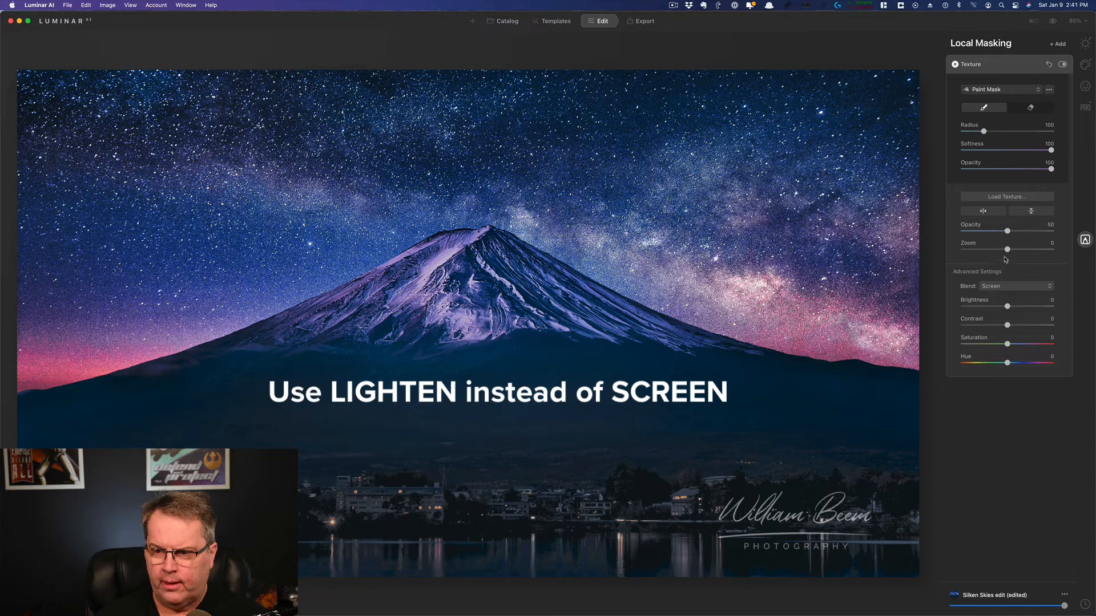
pyautogui.moveTo(1008, 231); pyautogui.dragTo(1029, 230)
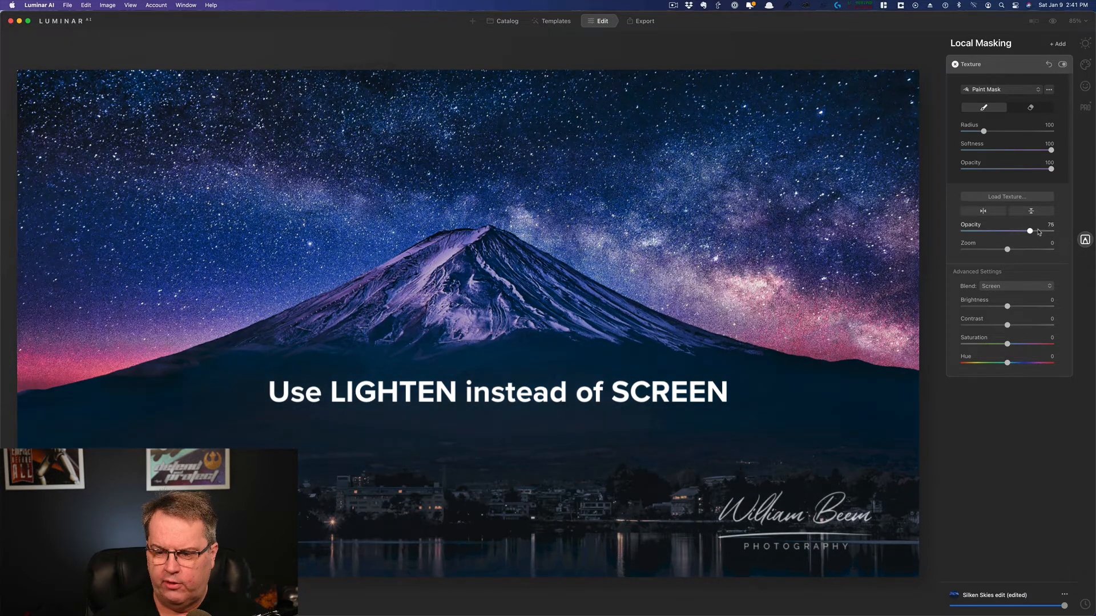
pyautogui.moveTo(1029, 231); pyautogui.dragTo(1050, 230)
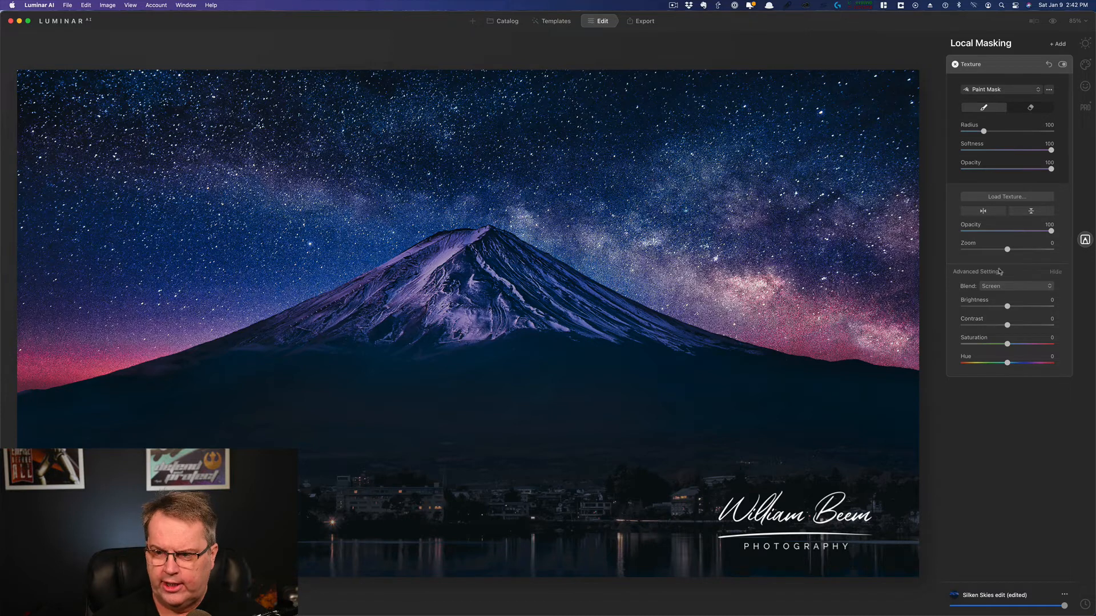
pyautogui.moveTo(1007, 250); pyautogui.dragTo(995, 249)
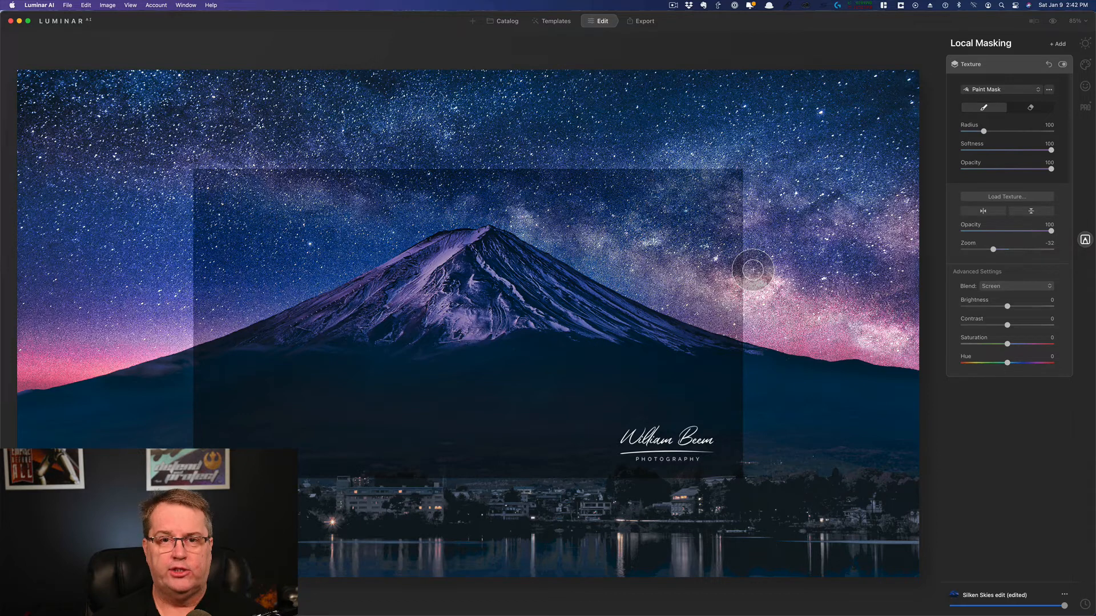
pyautogui.moveTo(753, 470)
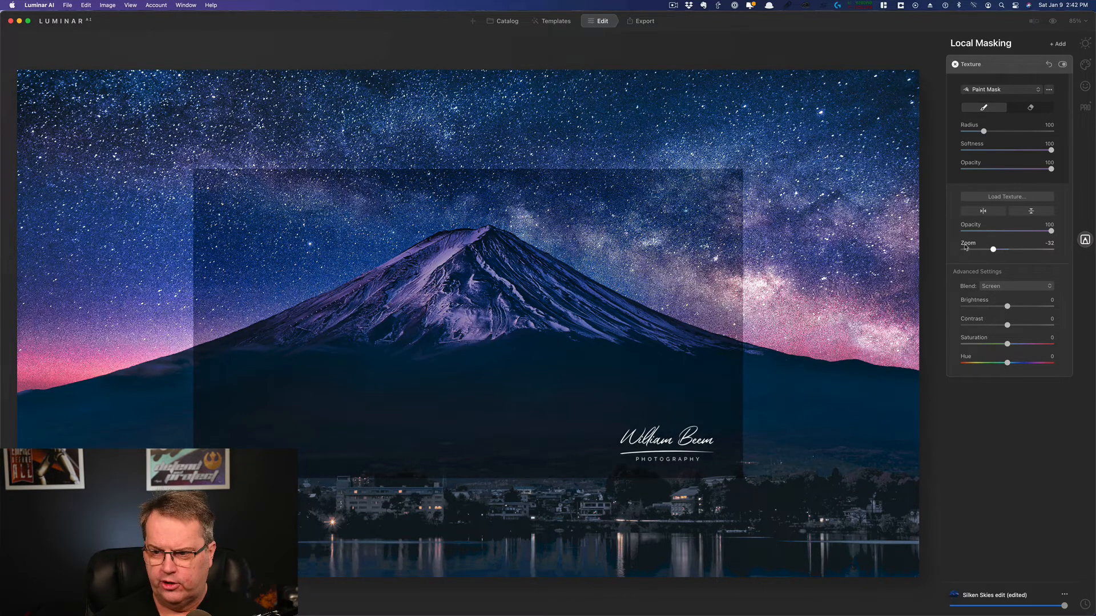
pyautogui.moveTo(991, 250); pyautogui.dragTo(1007, 250)
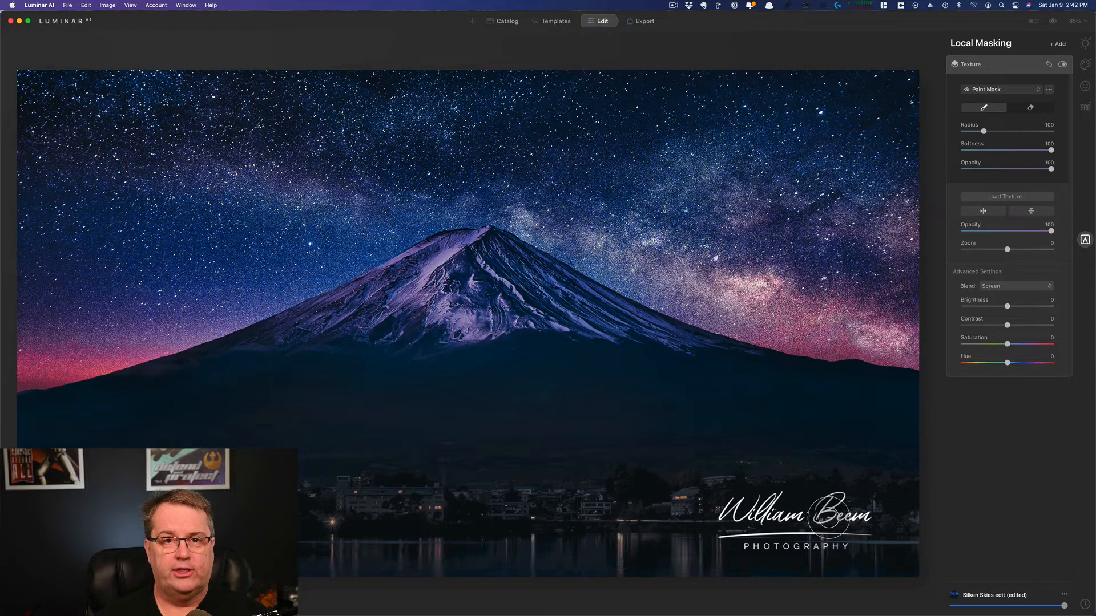
pyautogui.moveTo(813, 479)
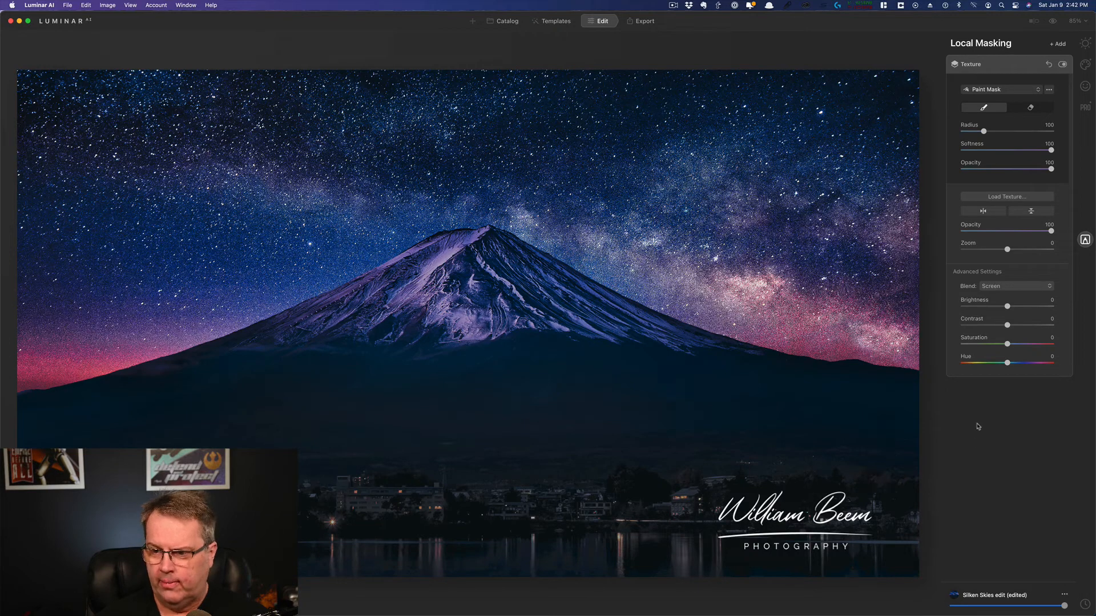
# Set the signature texture's contrast to 48 and return its brightness to 0 after trying it.
pyautogui.moveTo(1007, 325); pyautogui.dragTo(1025, 325)
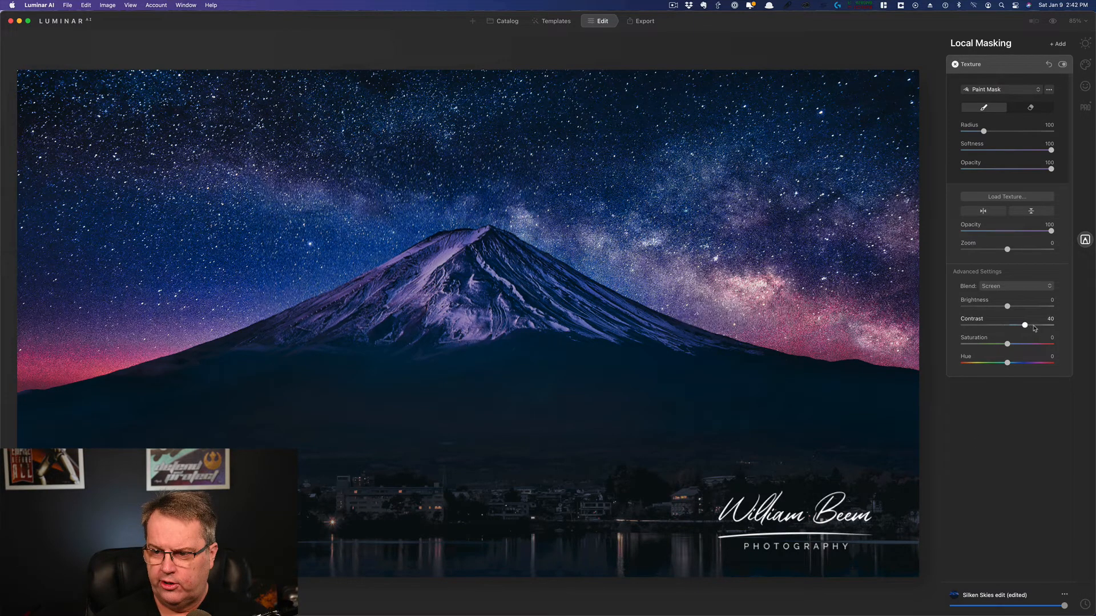
pyautogui.moveTo(1025, 324); pyautogui.dragTo(988, 324)
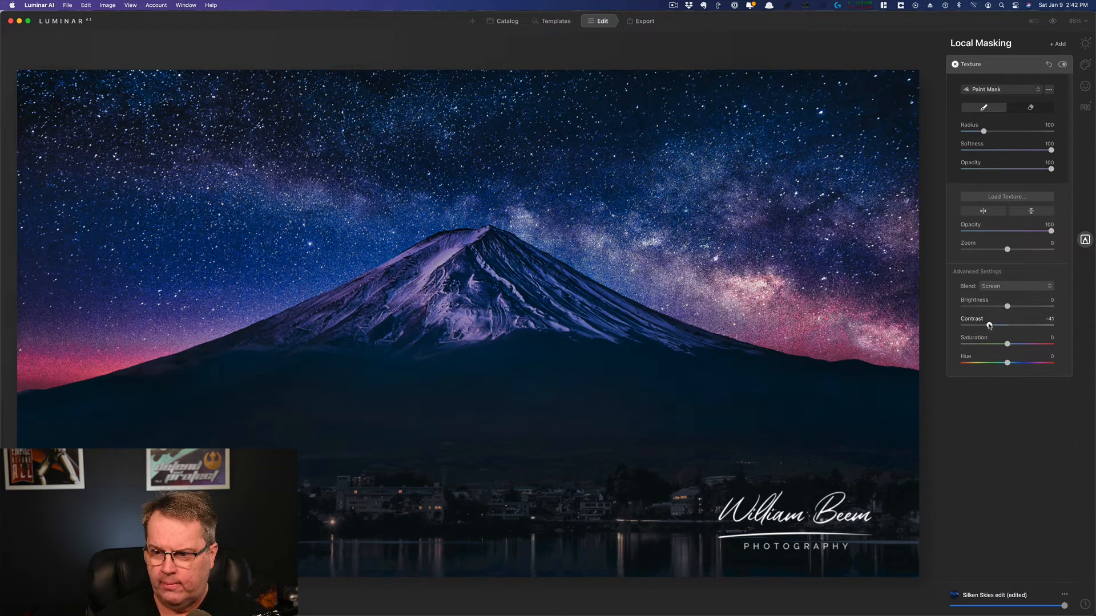
pyautogui.moveTo(989, 325); pyautogui.dragTo(1028, 326)
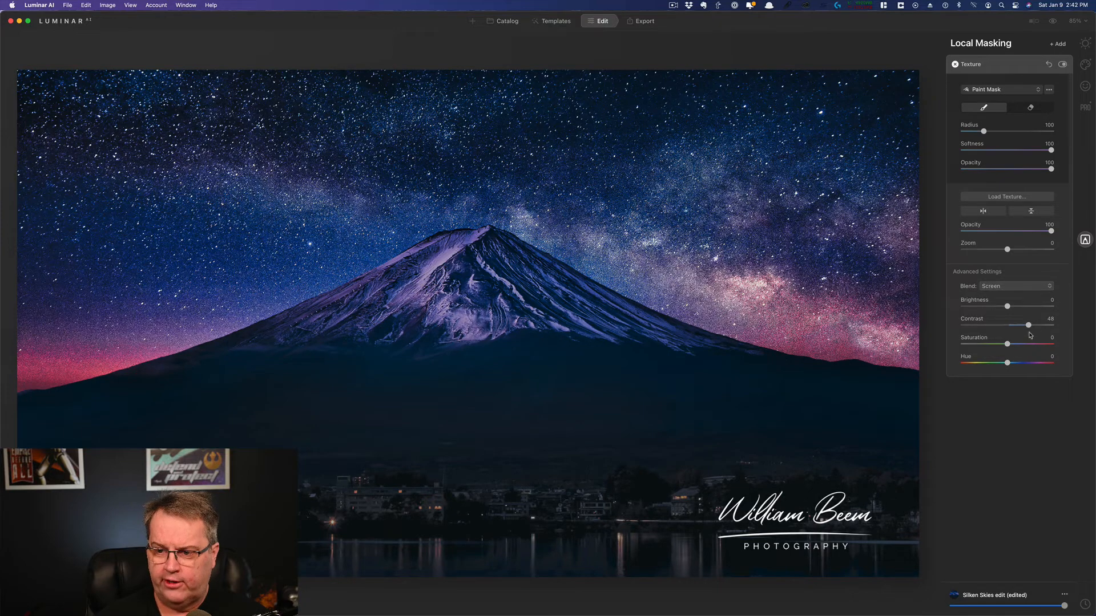
pyautogui.moveTo(1007, 306); pyautogui.dragTo(1021, 305)
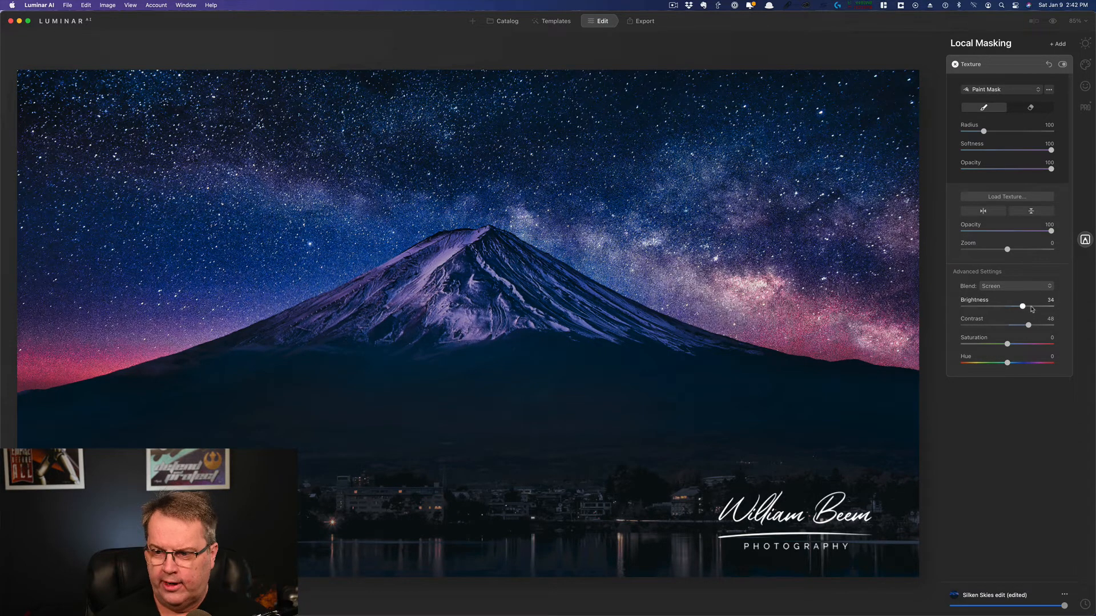
pyautogui.moveTo(1022, 305); pyautogui.dragTo(1025, 306)
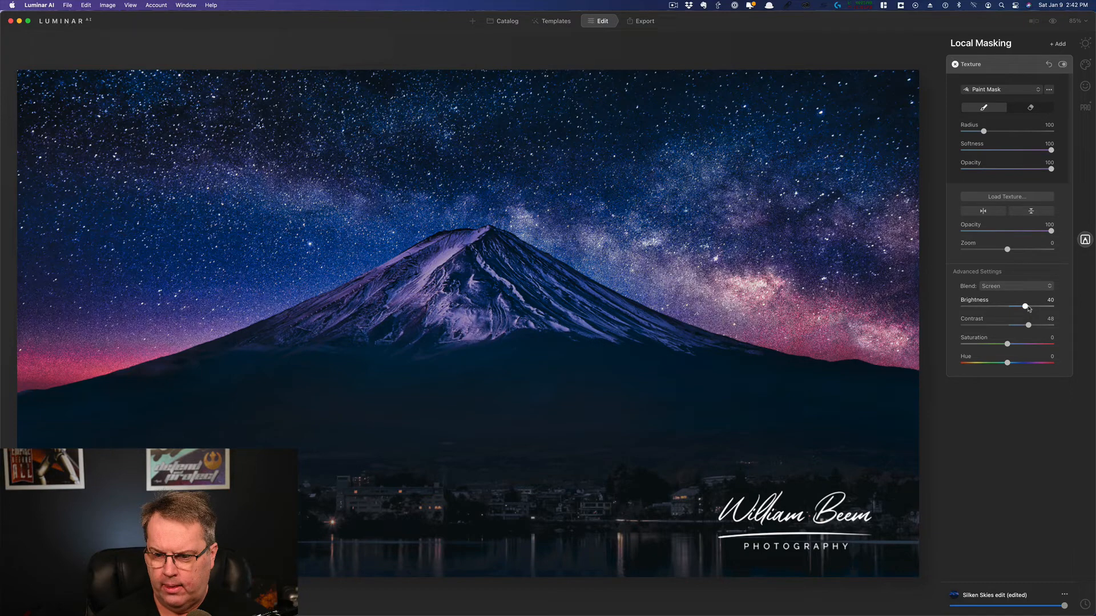
pyautogui.moveTo(1025, 307); pyautogui.dragTo(966, 307)
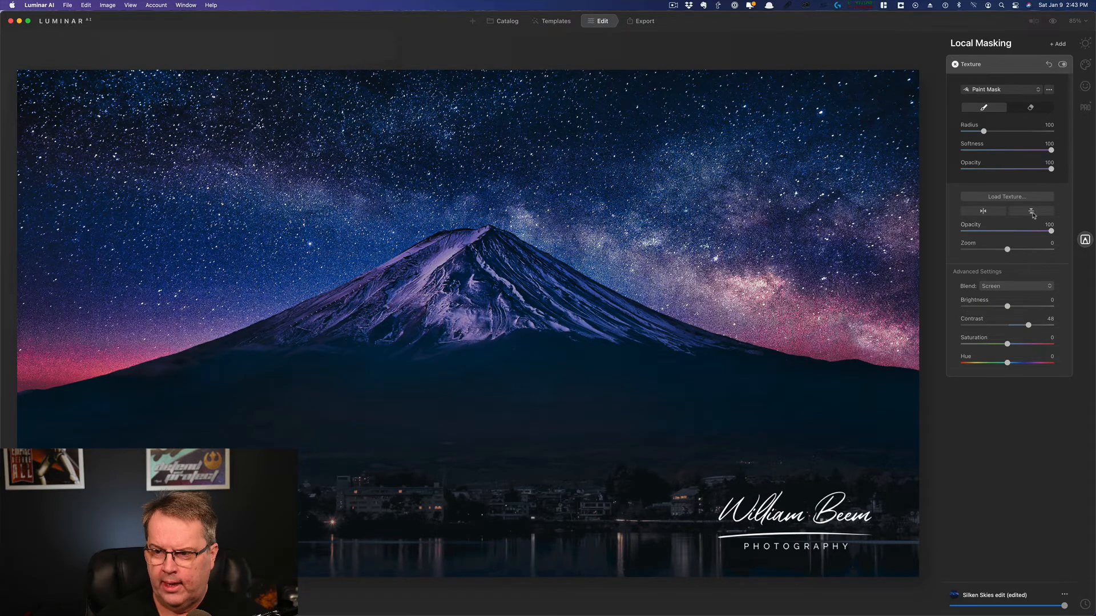
# Flip the watermark upside down, then back upright.
pyautogui.click(1030, 211)
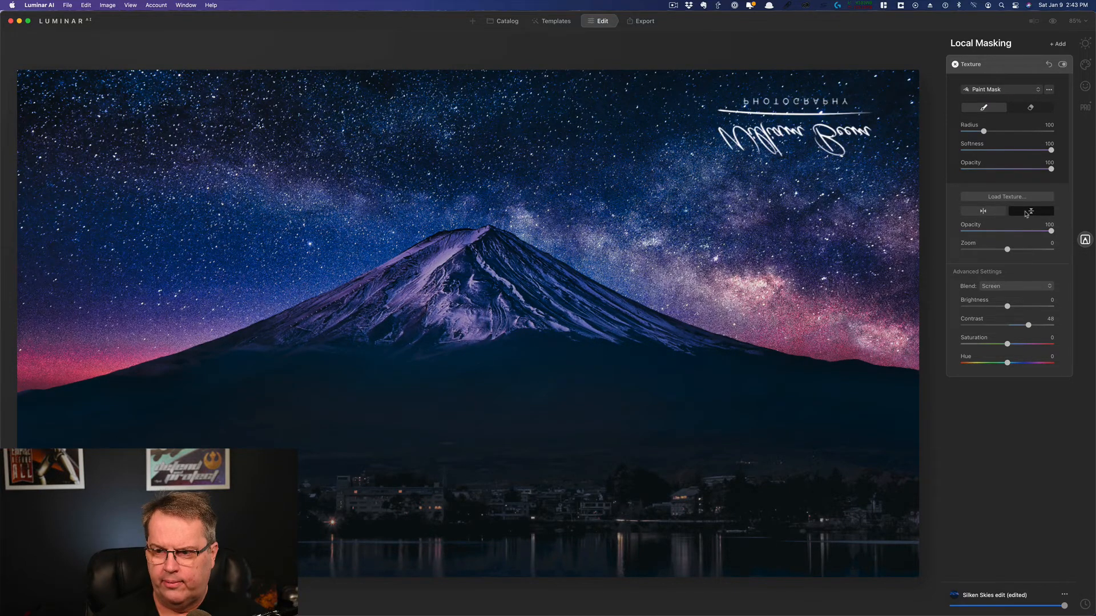
pyautogui.click(506, 21)
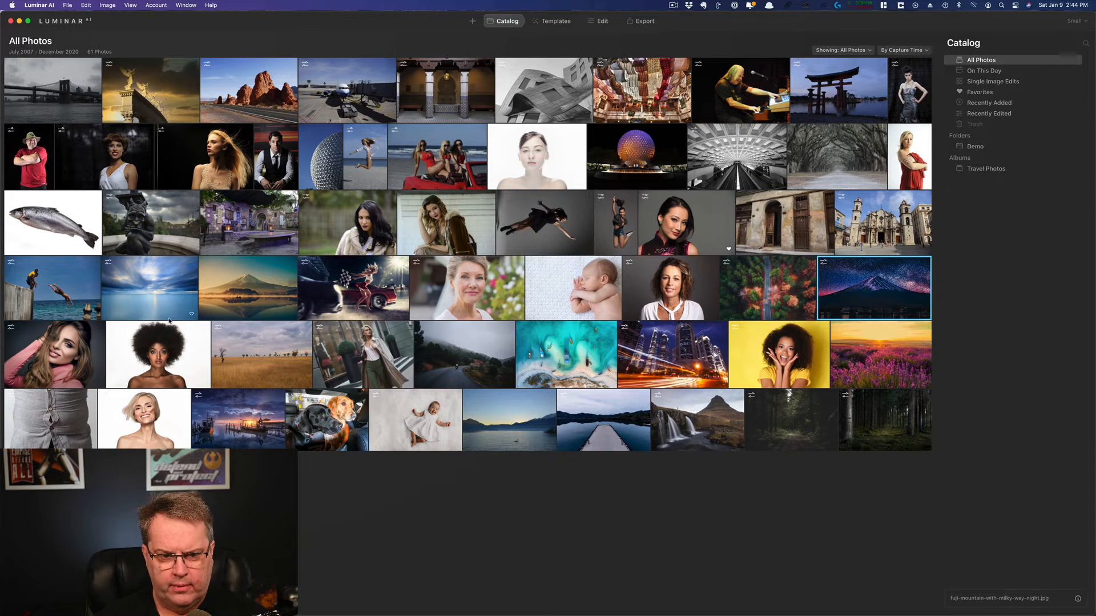
# Open the studio portrait from the catalog and add a Texture mask to it.
pyautogui.click(158, 354)
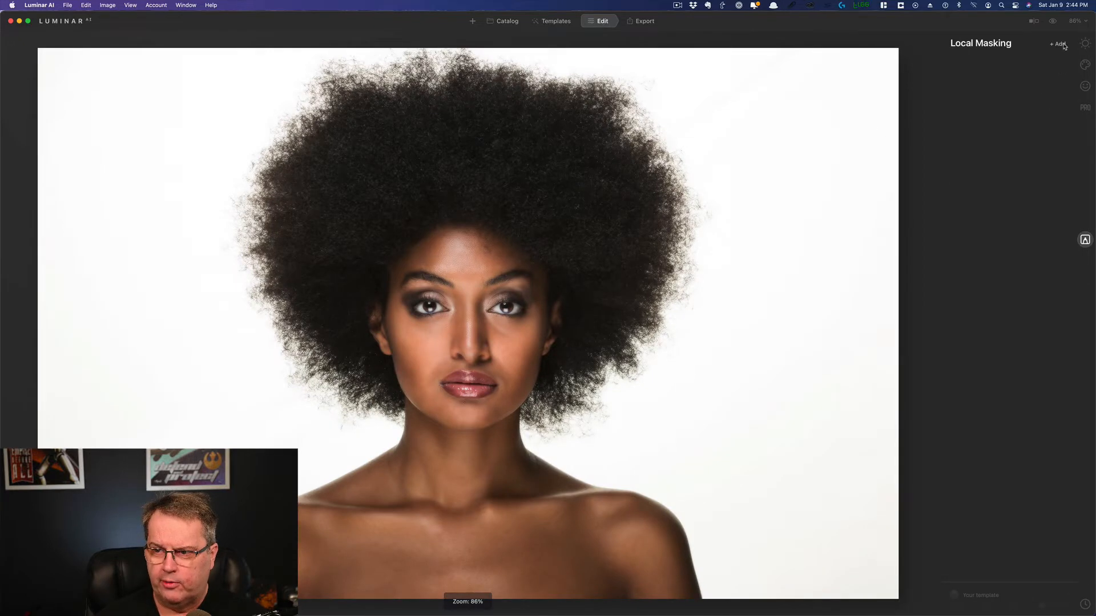
pyautogui.click(1058, 43)
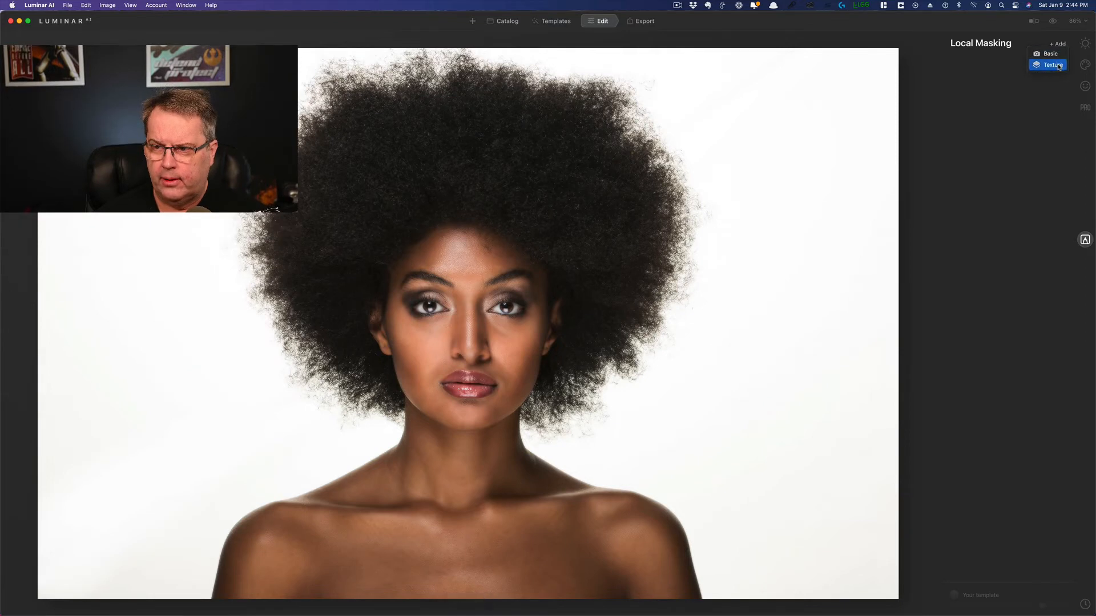
pyautogui.click(1051, 63)
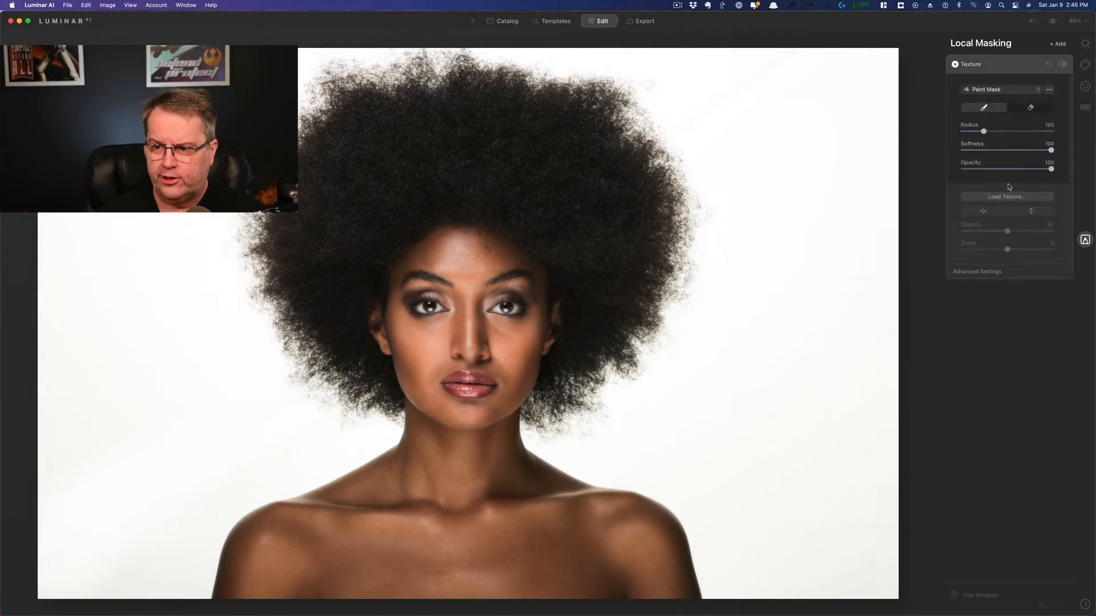
# Load the second WBP signature JPEG as the portrait's texture.
pyautogui.click(1007, 196)
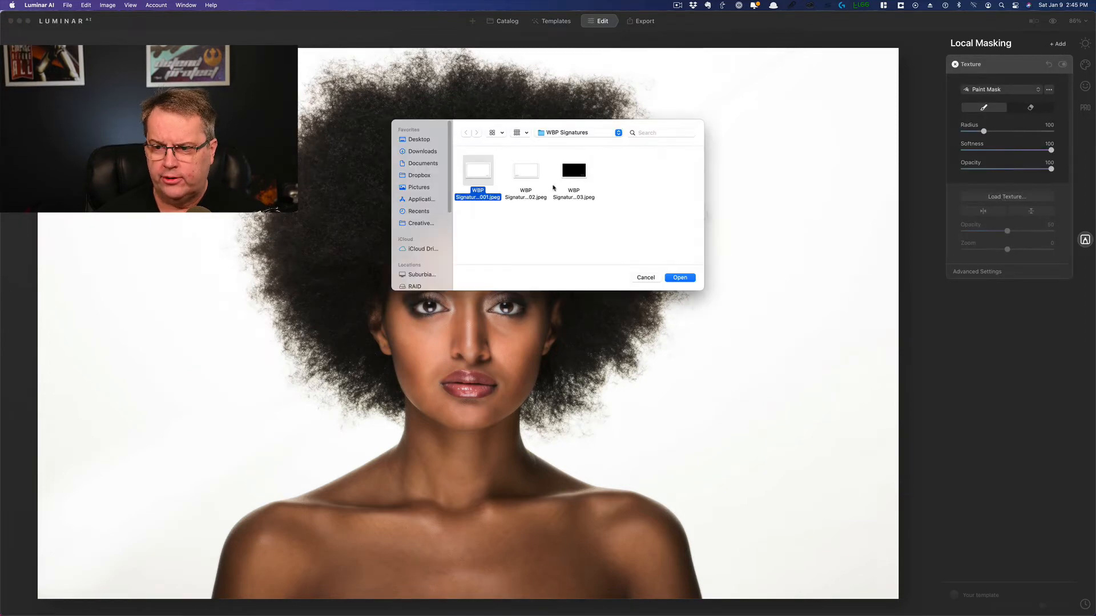
pyautogui.click(525, 171)
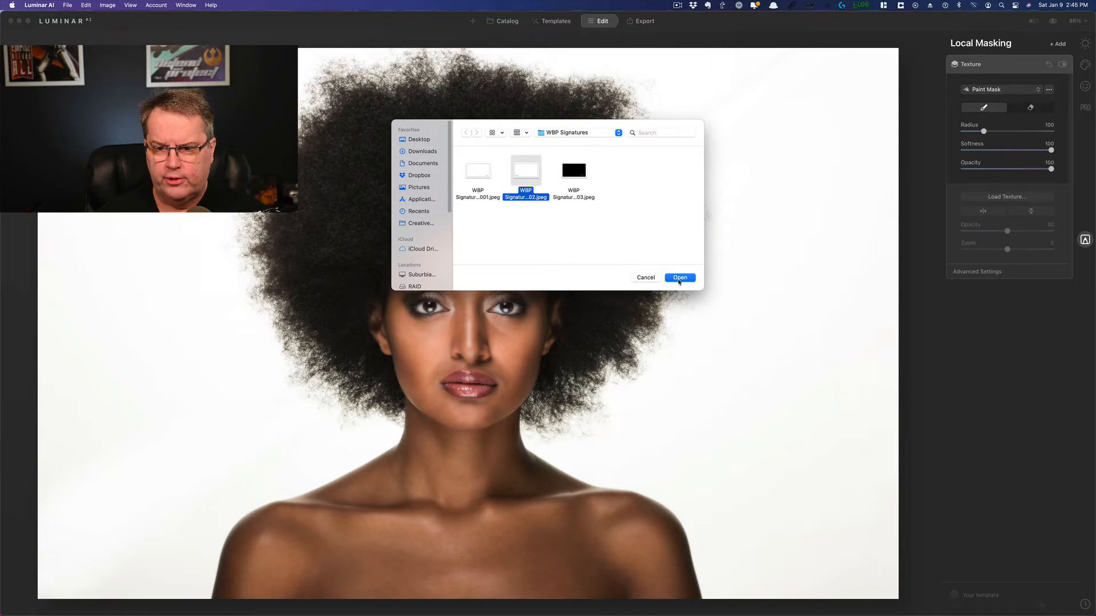
pyautogui.click(679, 277)
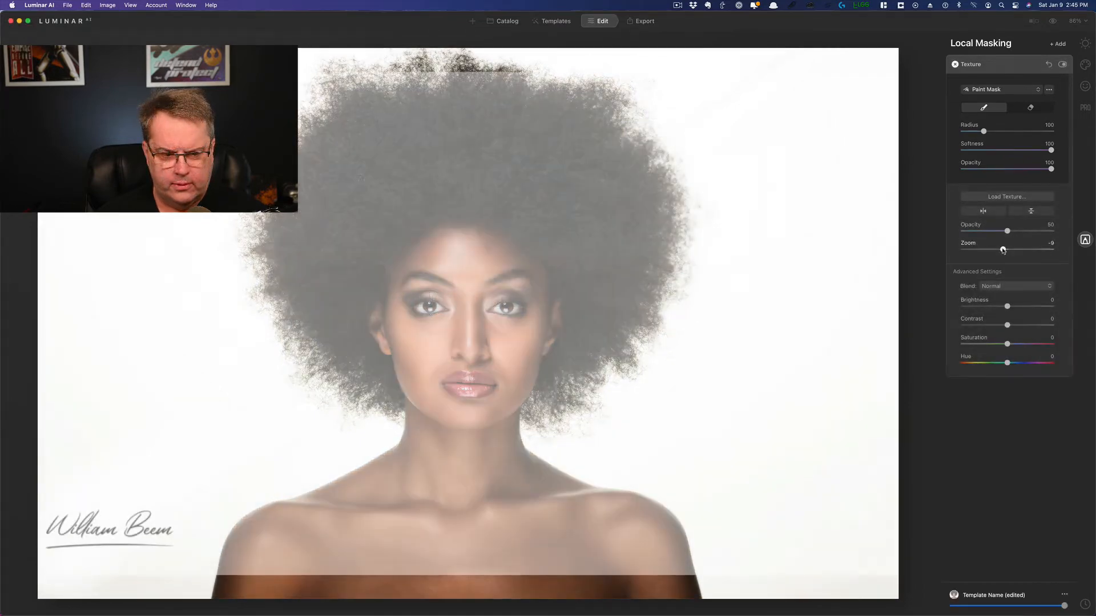
# Shrink the signature to about -10 zoom and blend it in Darken mode.
pyautogui.moveTo(1007, 250); pyautogui.dragTo(1003, 250)
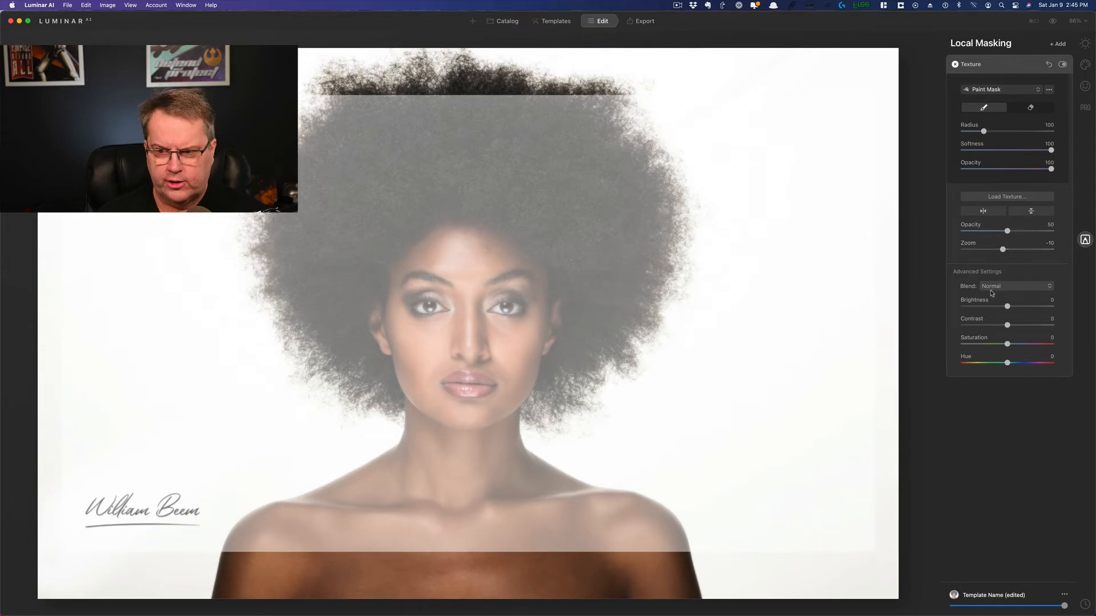
pyautogui.click(1016, 286)
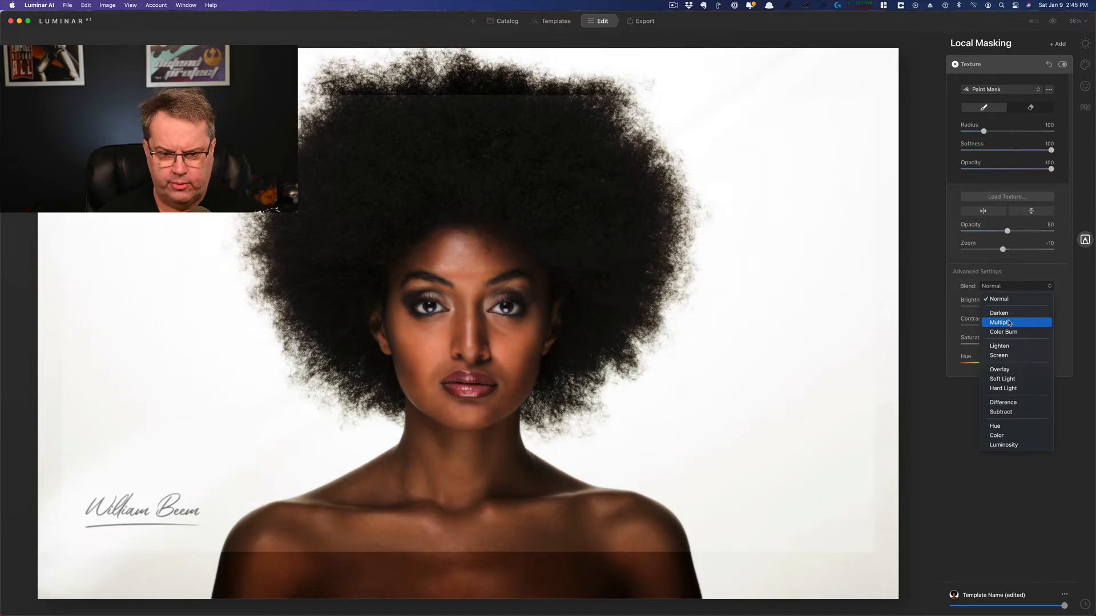
pyautogui.click(998, 313)
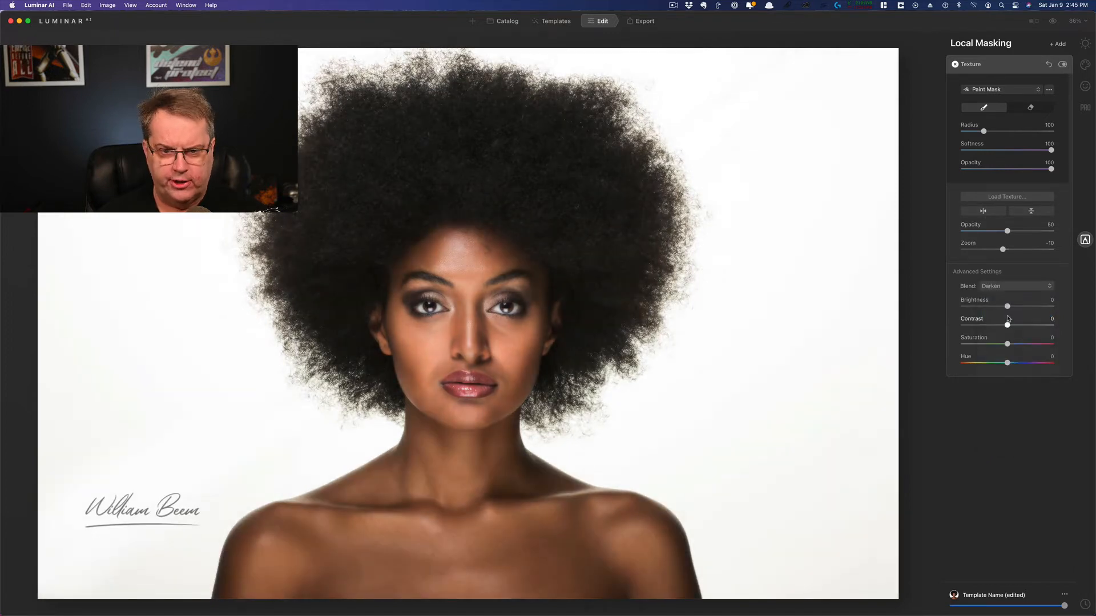
# Set the signature's contrast to 39, opacity to 96 and zoom to -7.
pyautogui.moveTo(1006, 231); pyautogui.dragTo(1043, 231)
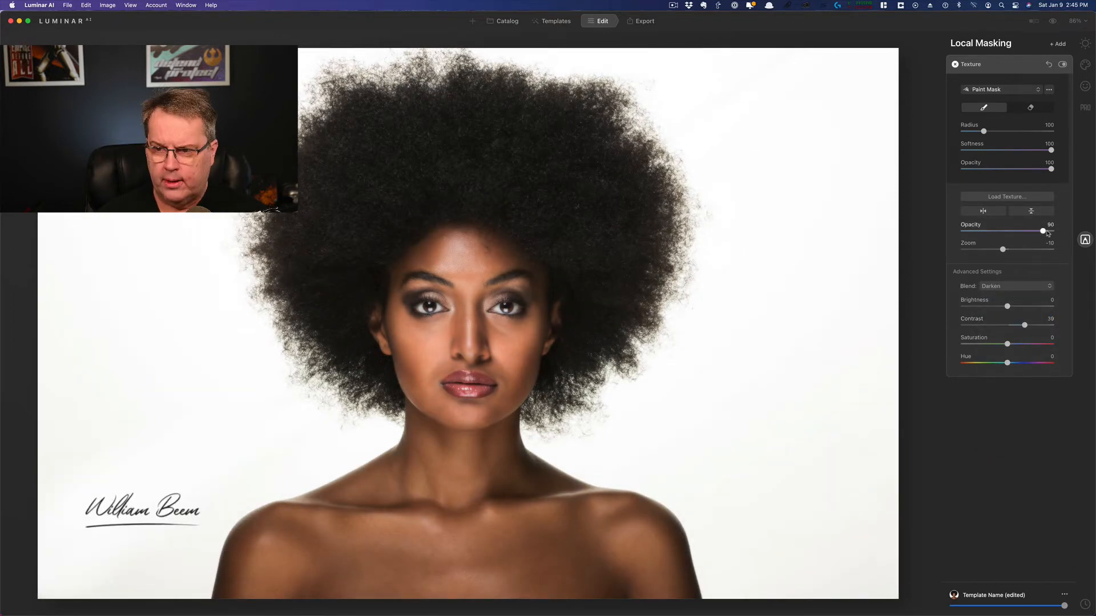
pyautogui.moveTo(1042, 232); pyautogui.dragTo(1047, 232)
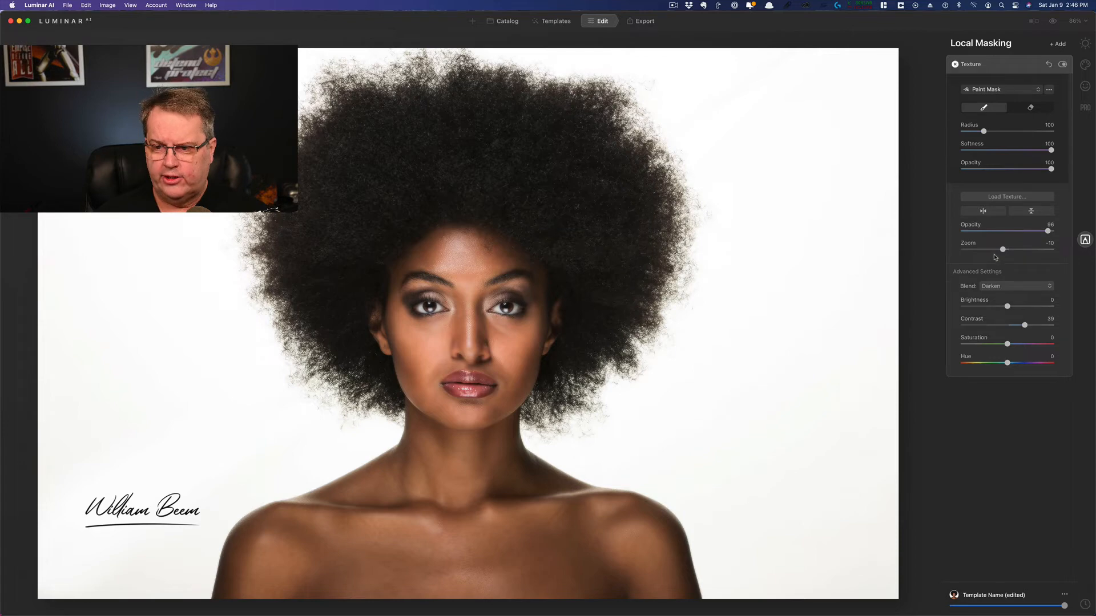
pyautogui.moveTo(1004, 250); pyautogui.dragTo(994, 250)
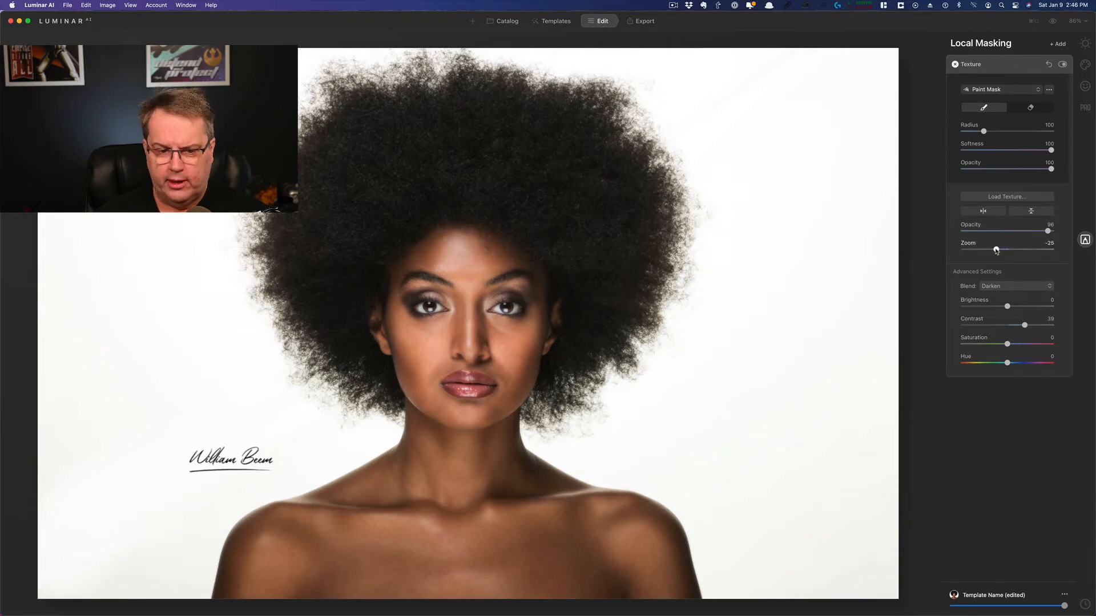
pyautogui.moveTo(995, 250); pyautogui.dragTo(1004, 250)
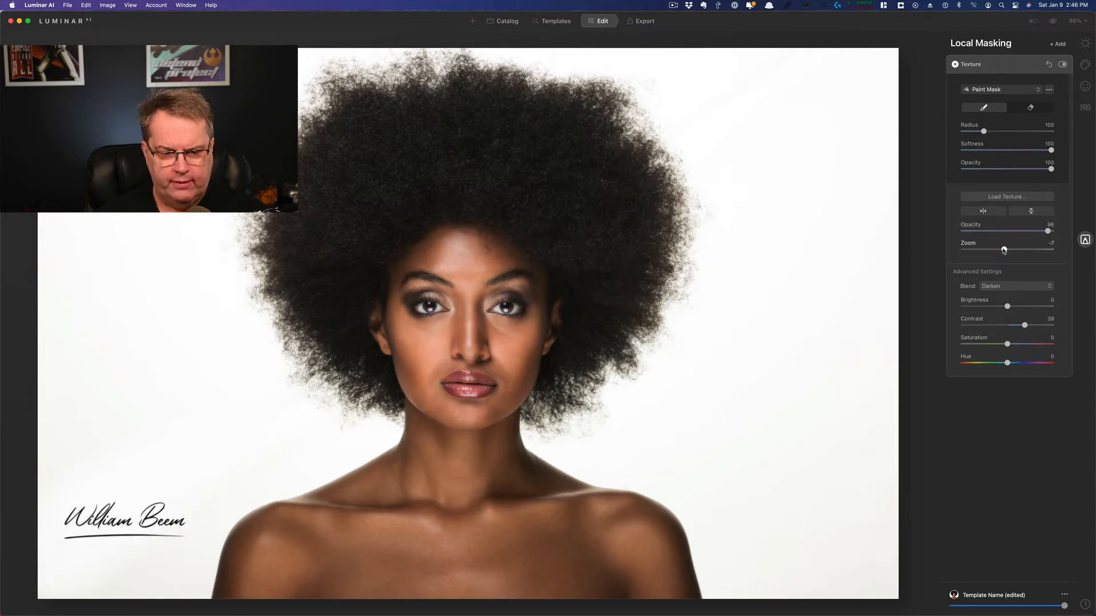